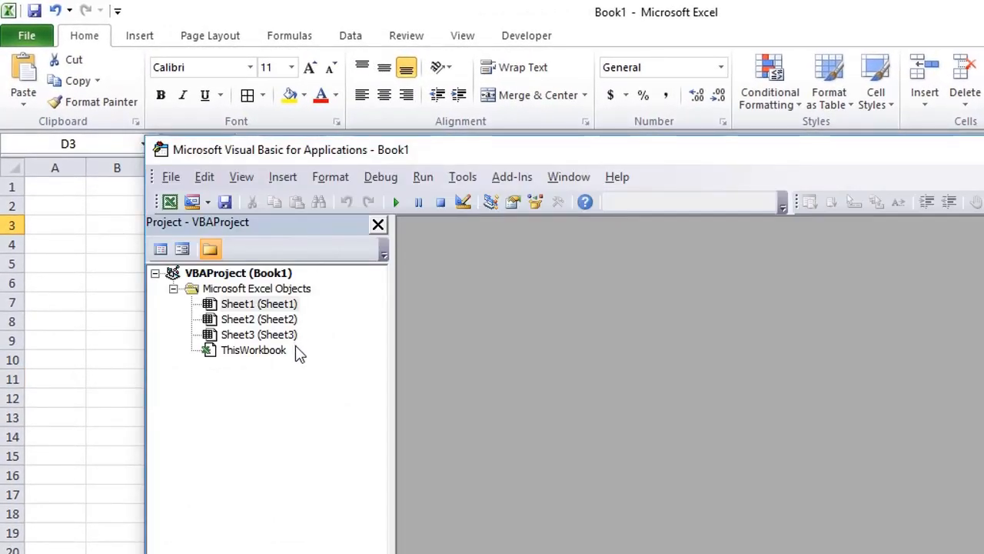
pyautogui.moveTo(299, 376)
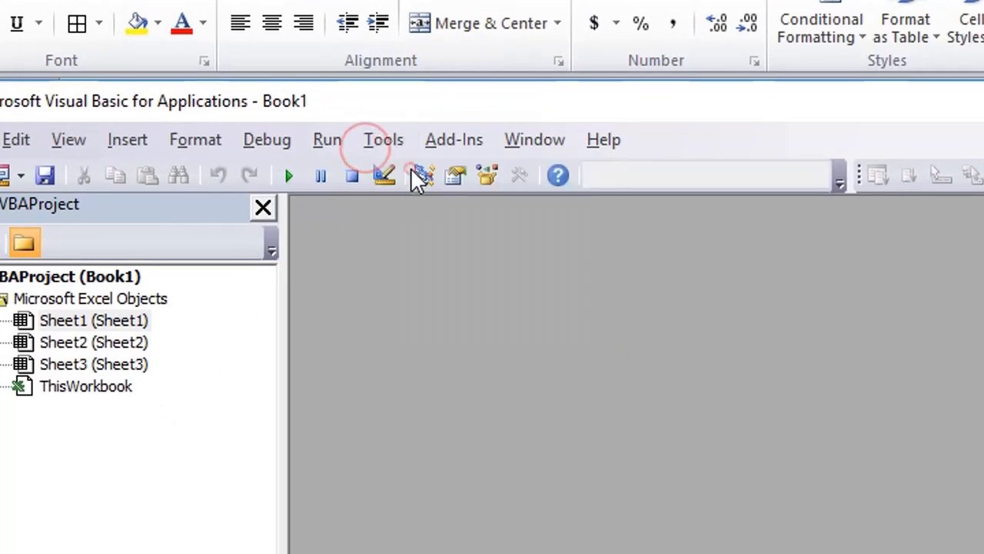
# Step: Add the Microsoft HTML Object Library and Microsoft Internet Controls references to Book1
pyautogui.click(382, 140)
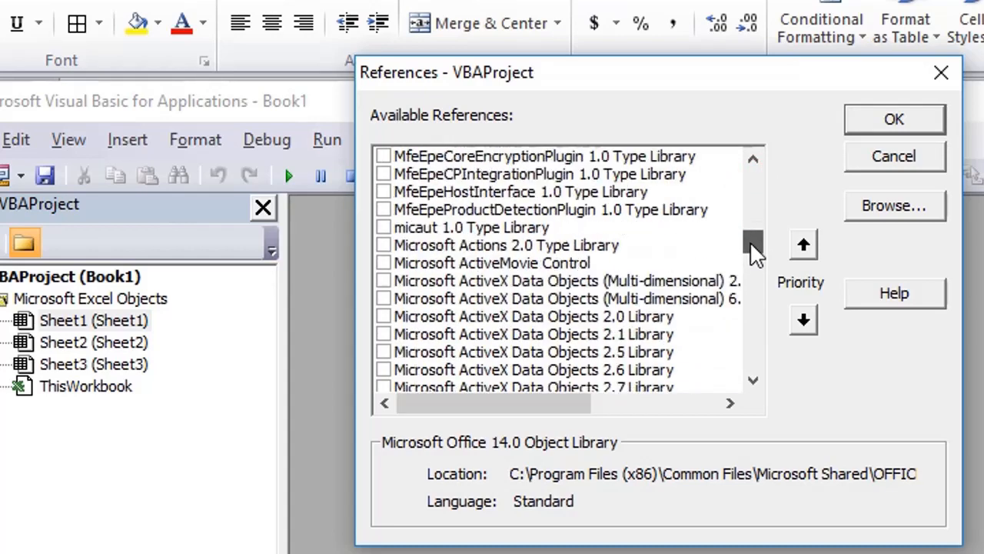
pyautogui.scroll(-3)
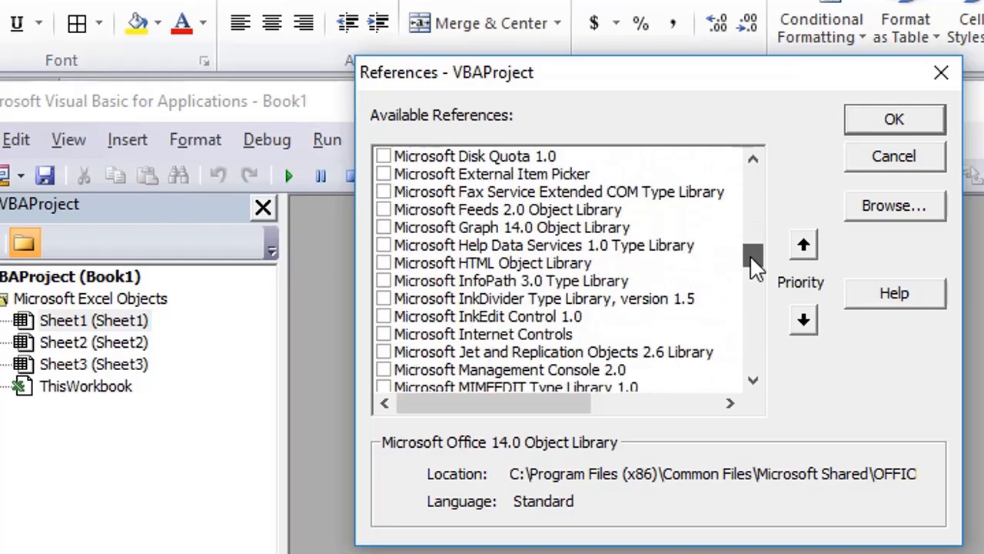
pyautogui.scroll(-3)
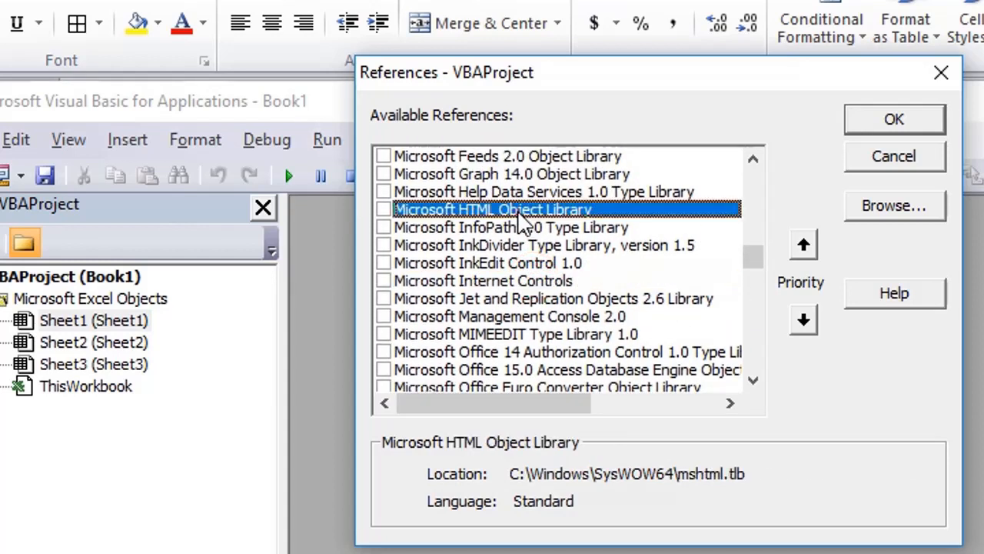
pyautogui.moveTo(426, 222)
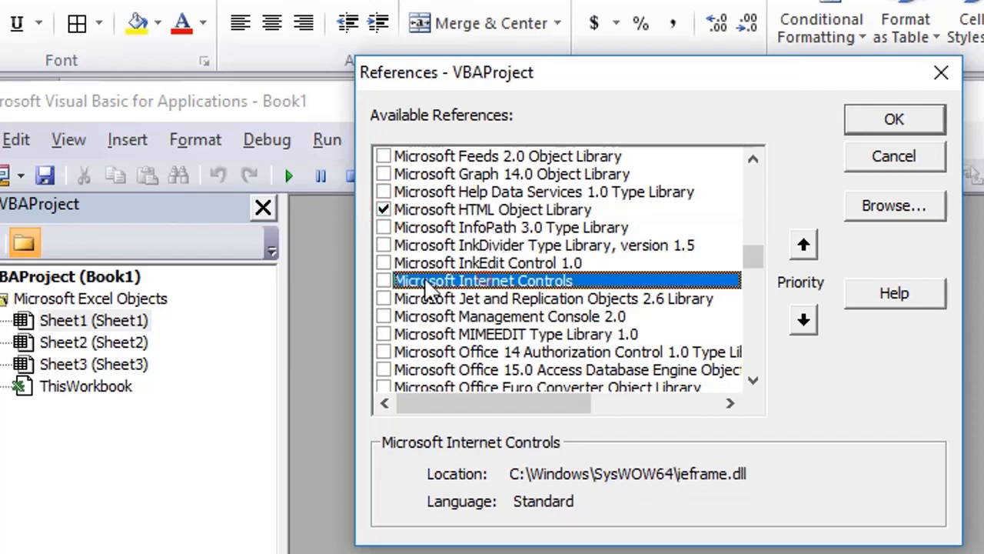
pyautogui.click(384, 280)
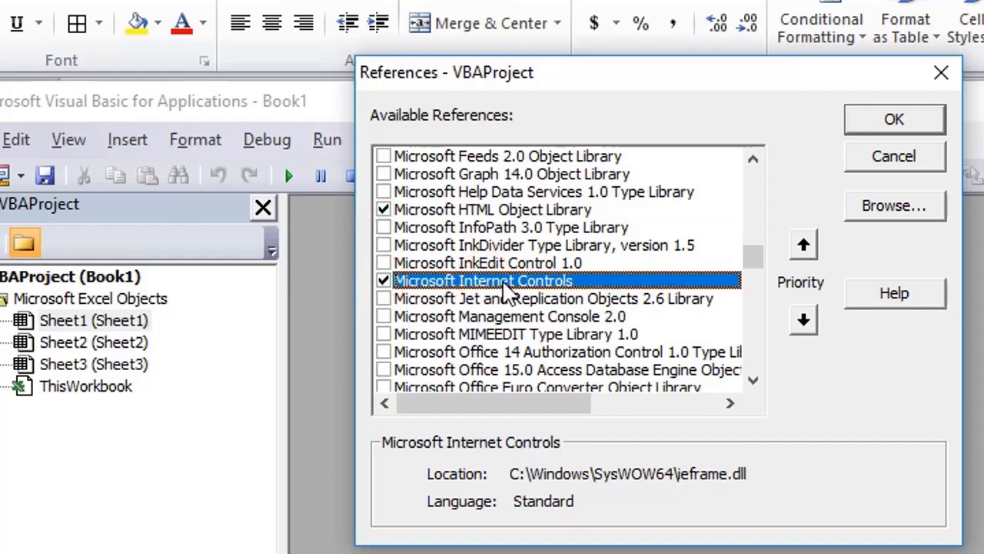
pyautogui.moveTo(880, 150)
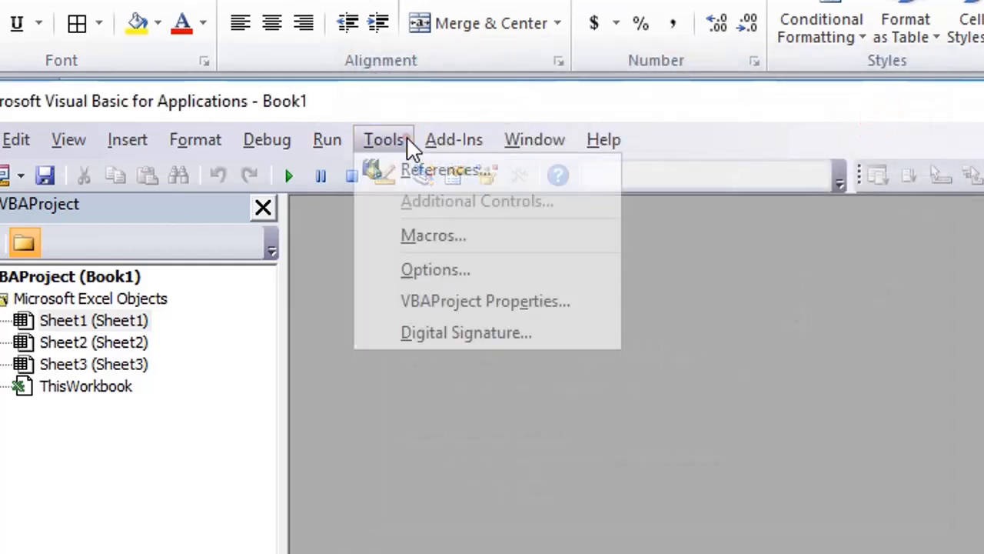
pyautogui.click(441, 169)
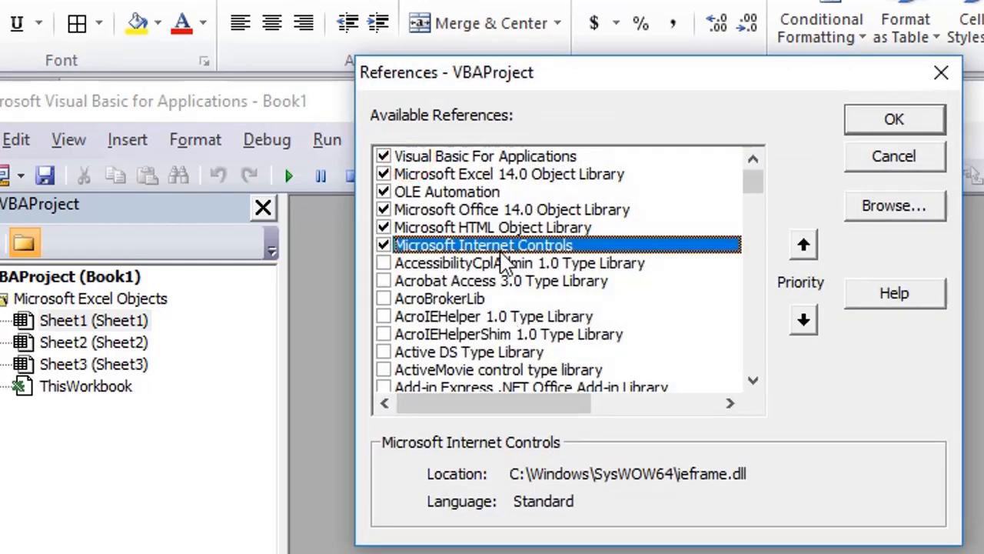
pyautogui.moveTo(523, 245)
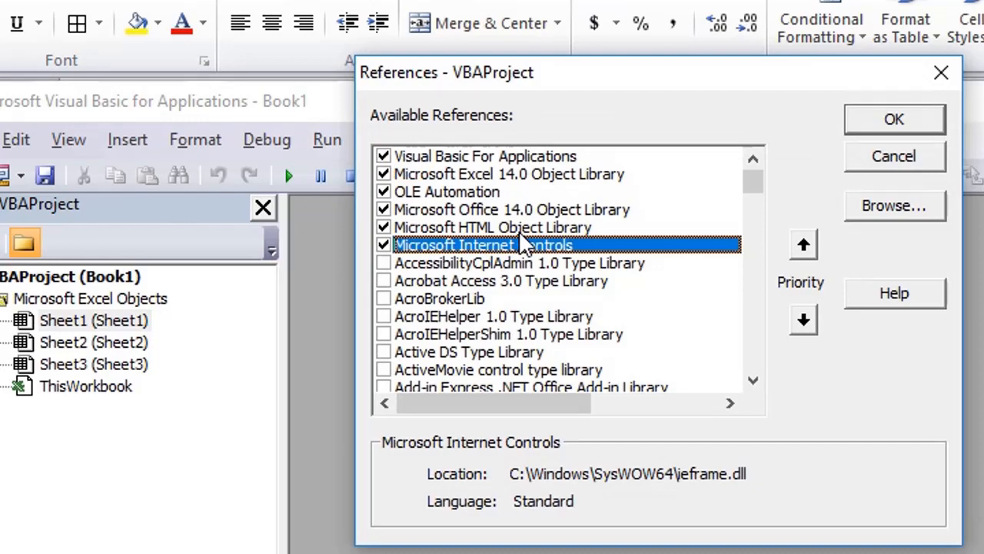
pyautogui.moveTo(884, 144)
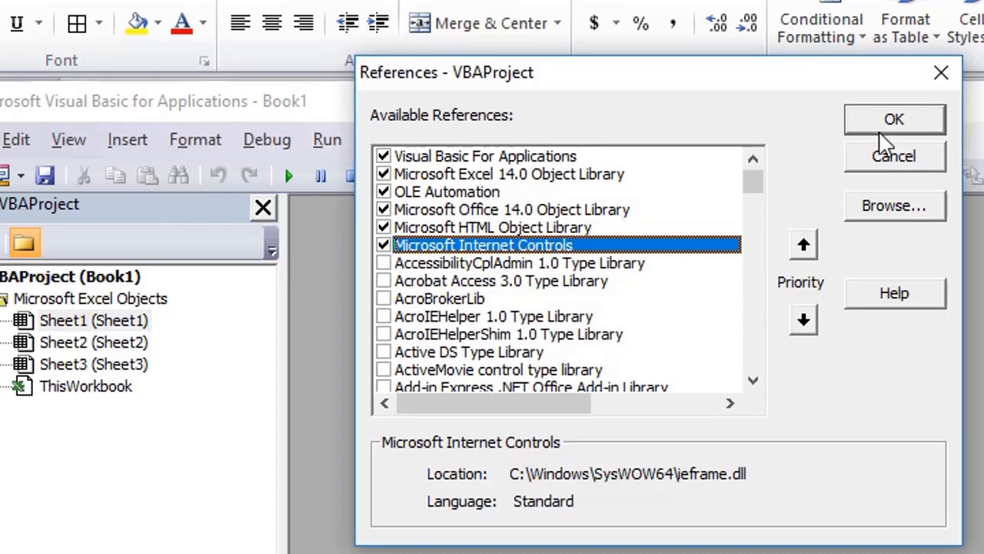
pyautogui.click(894, 120)
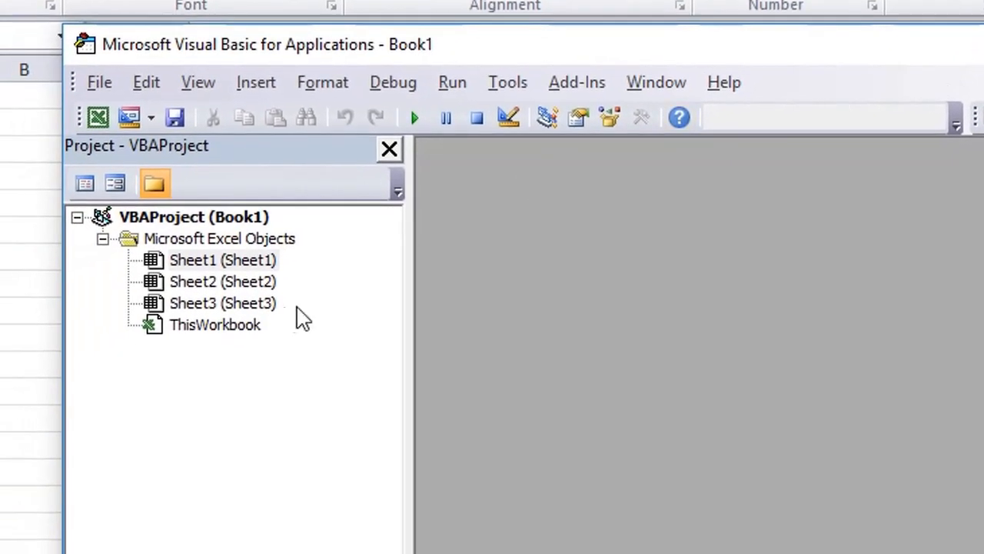
# Step: Insert Module1 into Book1 and declare an empty Sub Test procedure
pyautogui.rightClick(223, 260)
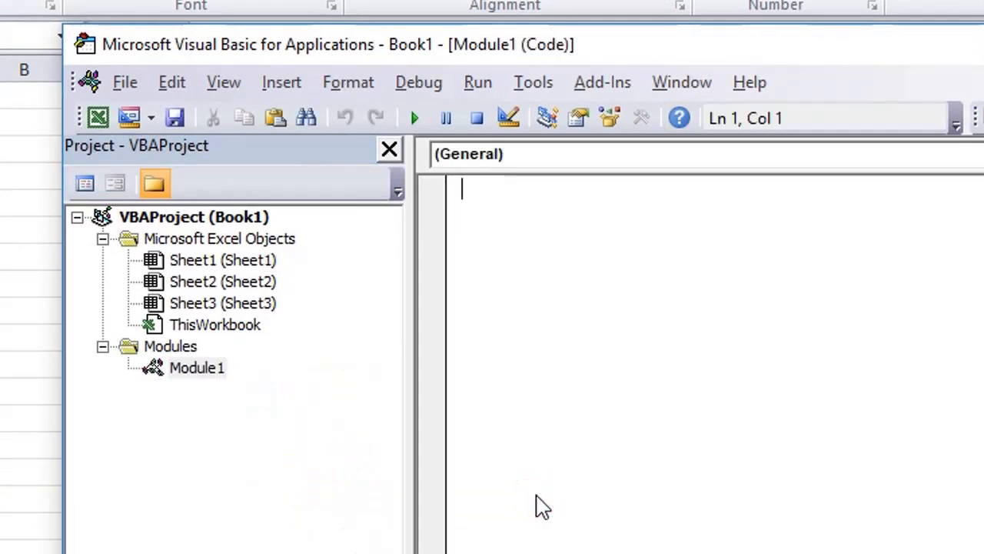
pyautogui.write('Di')
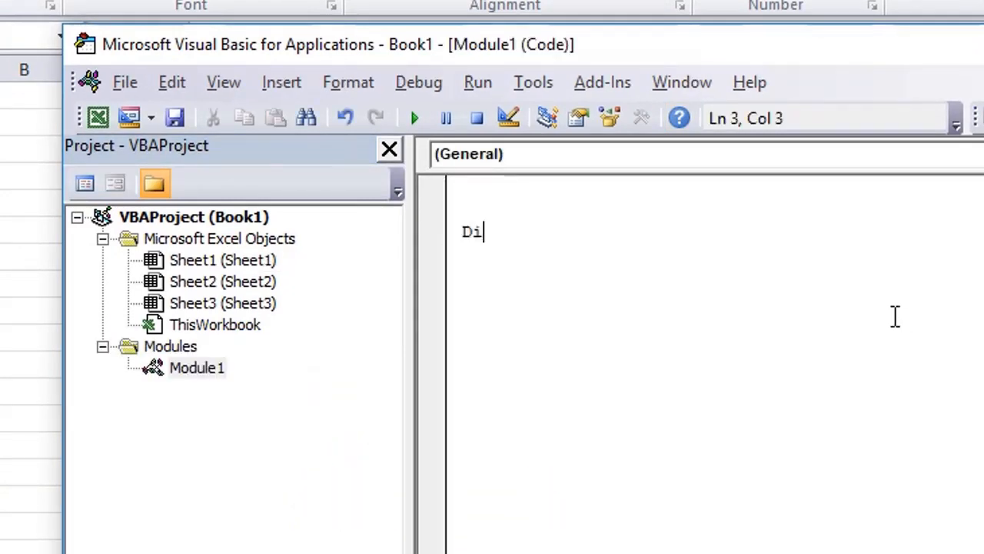
pyautogui.write('m')
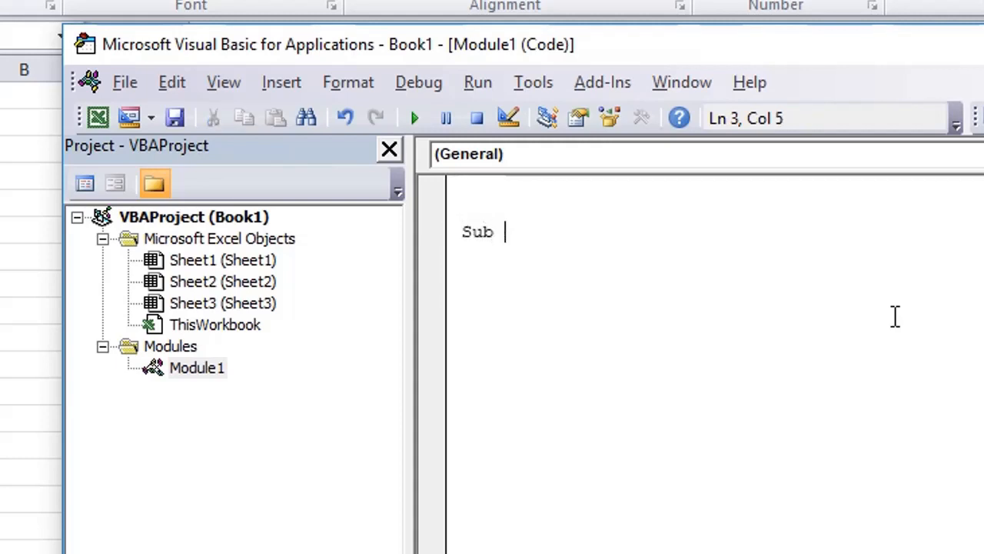
pyautogui.write('Test')
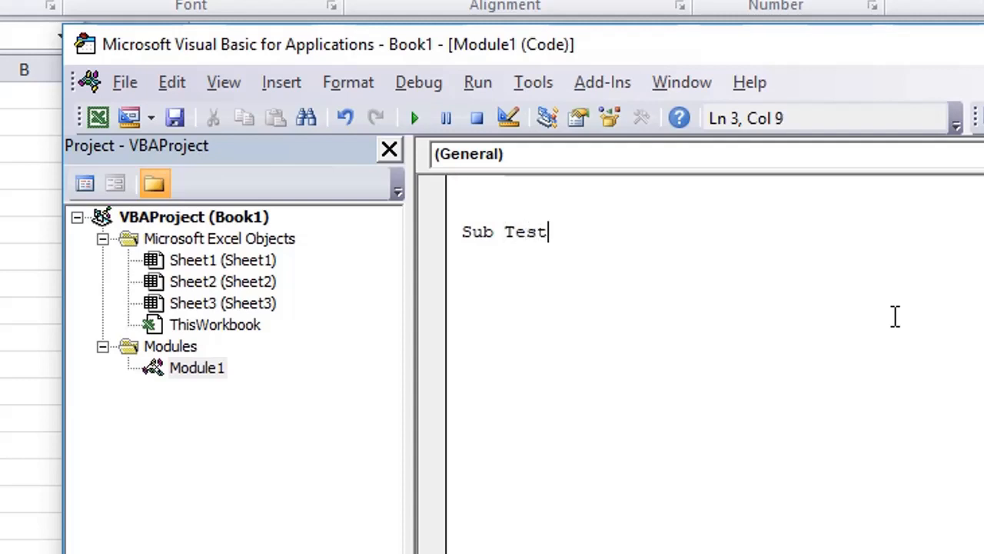
pyautogui.press('Return')
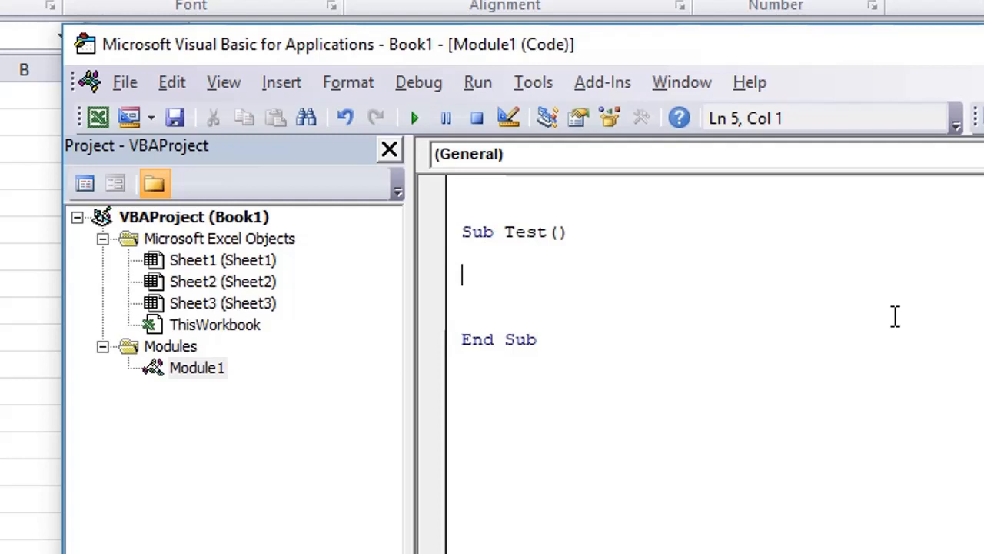
# Step: In Sub Test, declare ie As InternetExplorer and ht As HTMLDocument with IntelliSense
pyautogui.write('Dim')
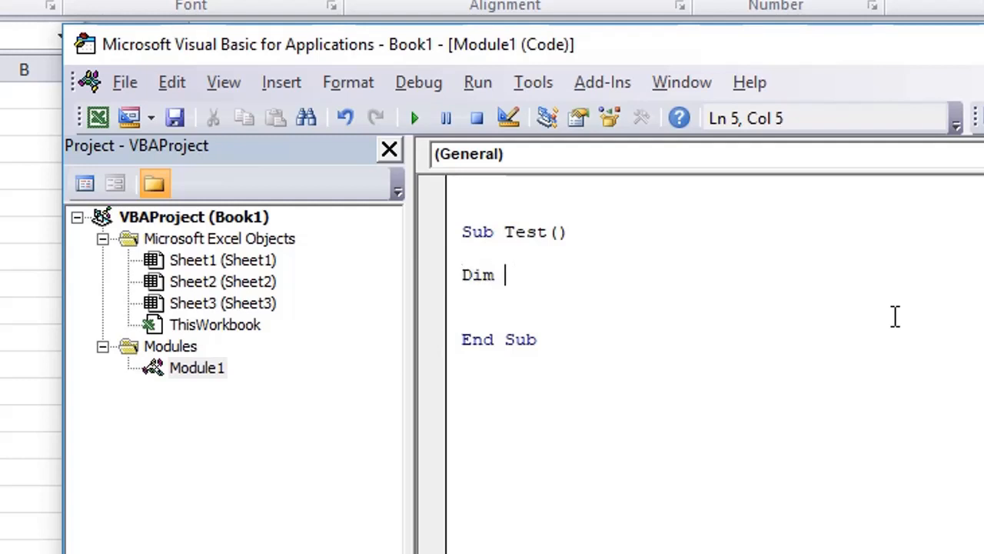
pyautogui.write('ie')
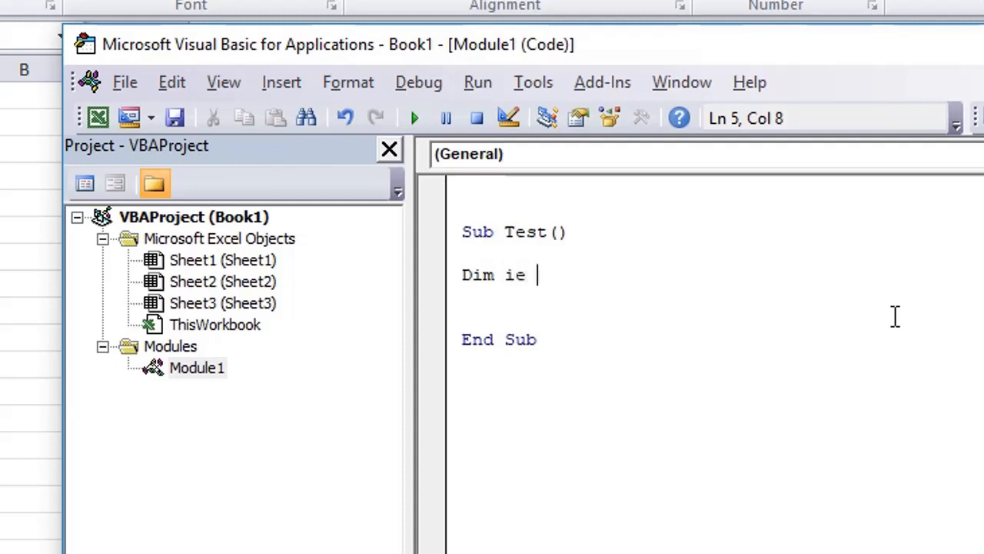
pyautogui.write('as in')
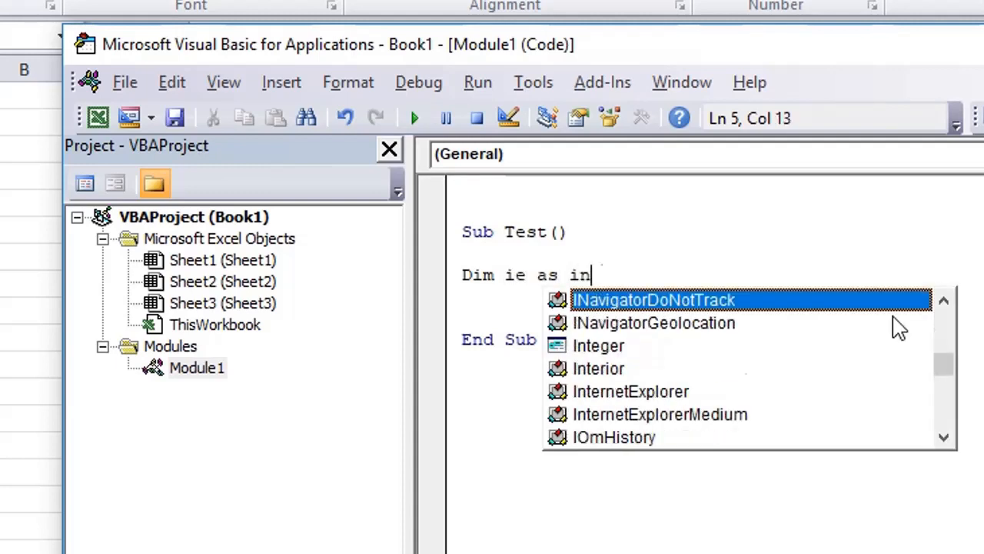
pyautogui.write('ternetExplorer')
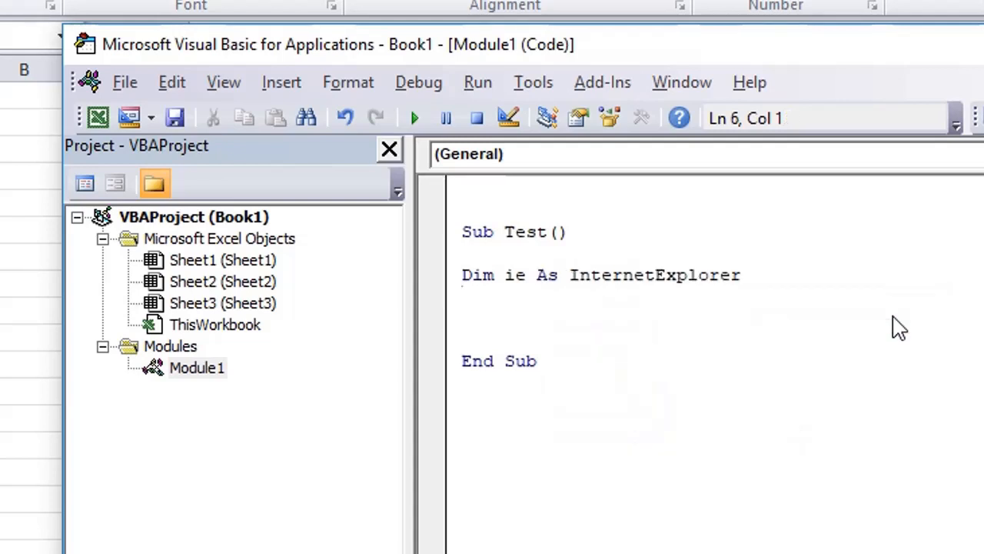
pyautogui.write('Dim')
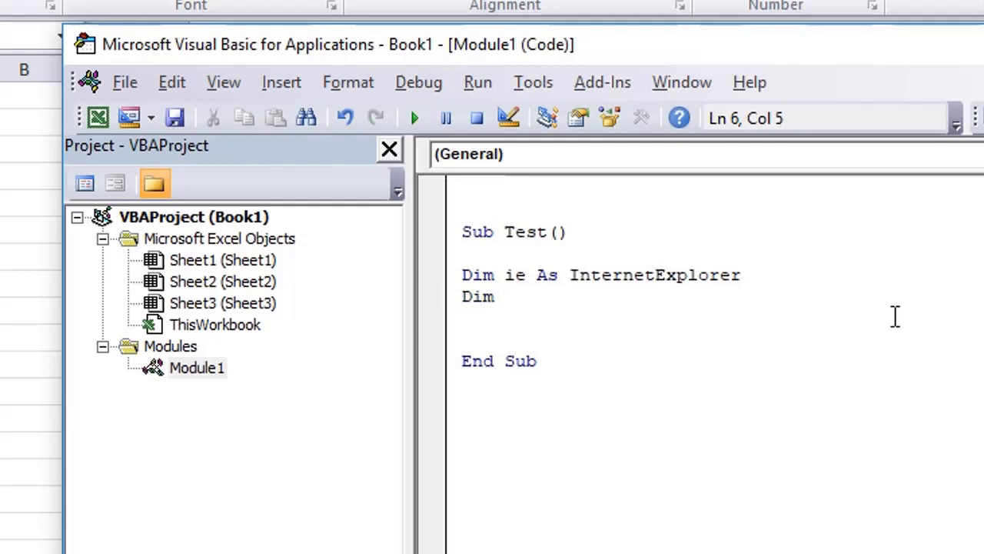
pyautogui.write('ht as')
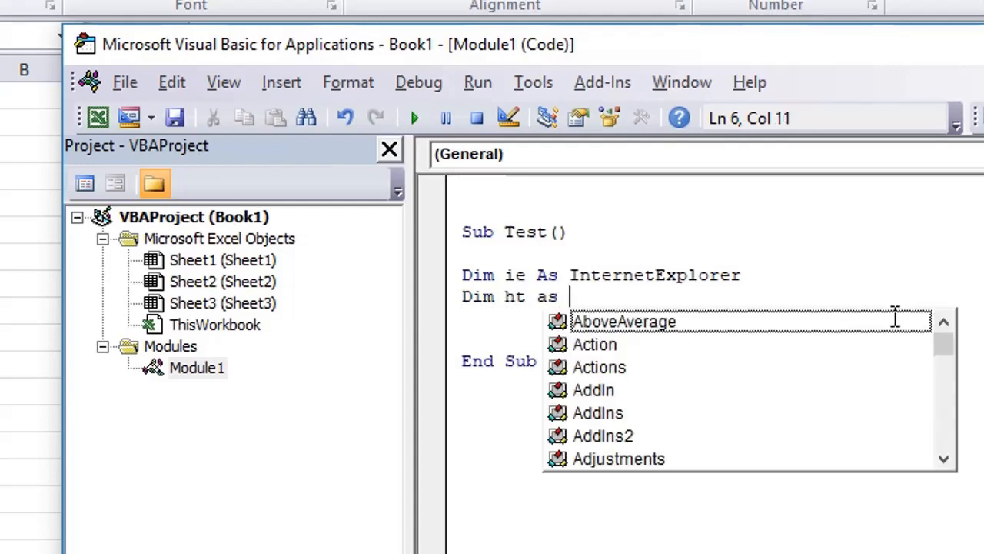
pyautogui.write('HTMLDocument')
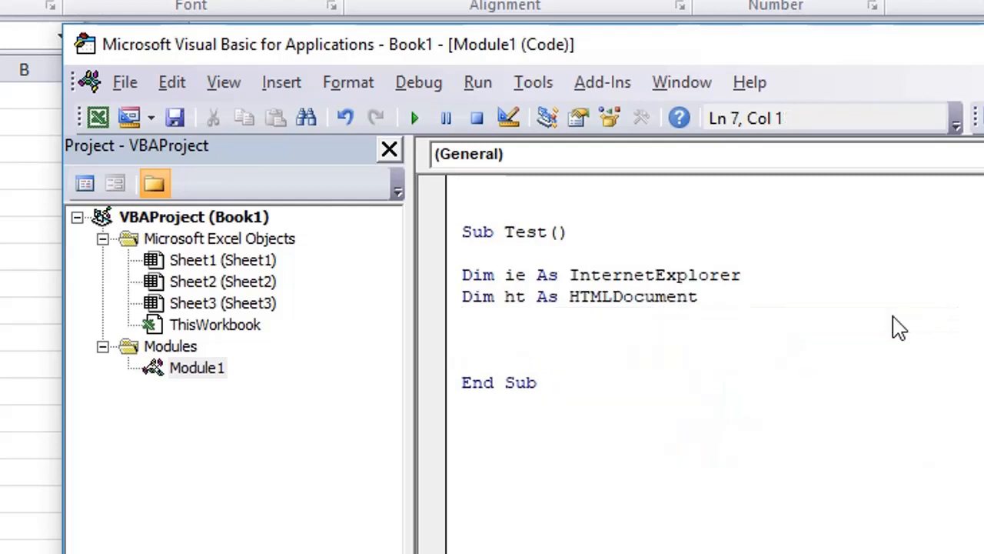
pyautogui.moveTo(462, 275); pyautogui.dragTo(708, 296)
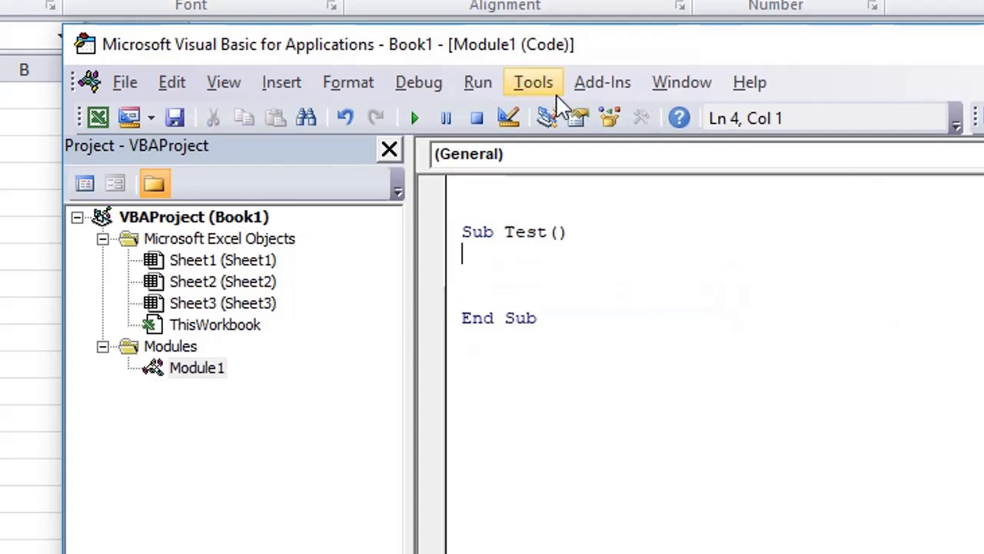
pyautogui.click(533, 83)
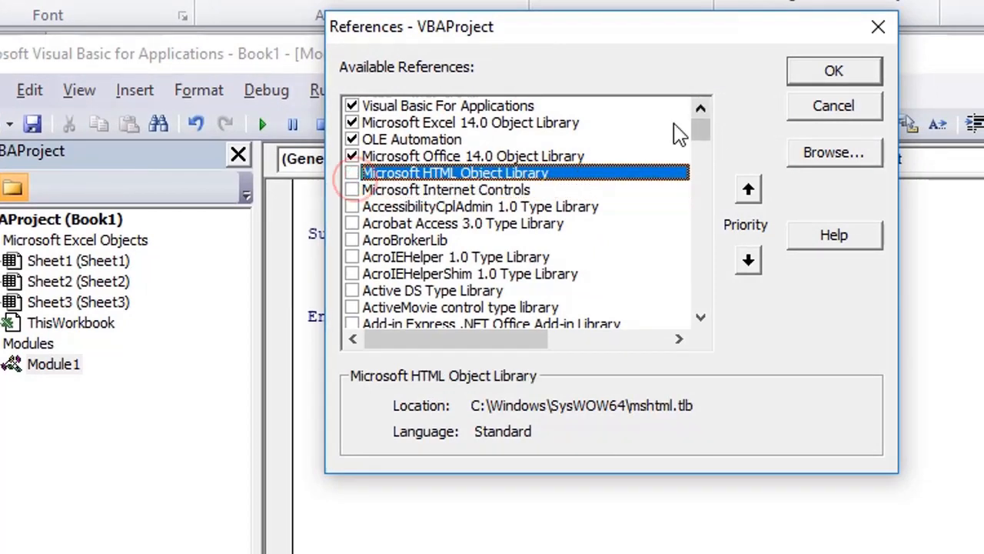
pyautogui.click(834, 71)
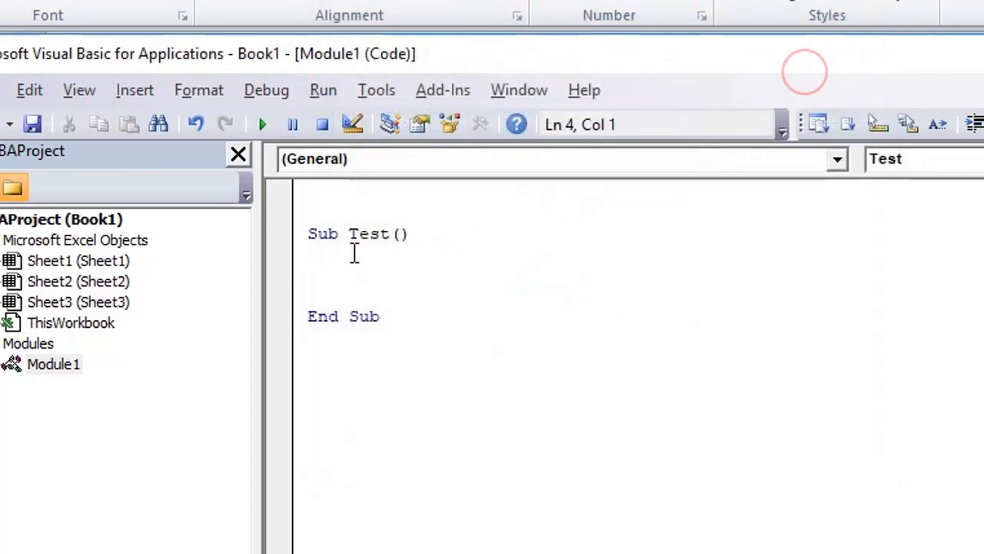
pyautogui.write('Dim')
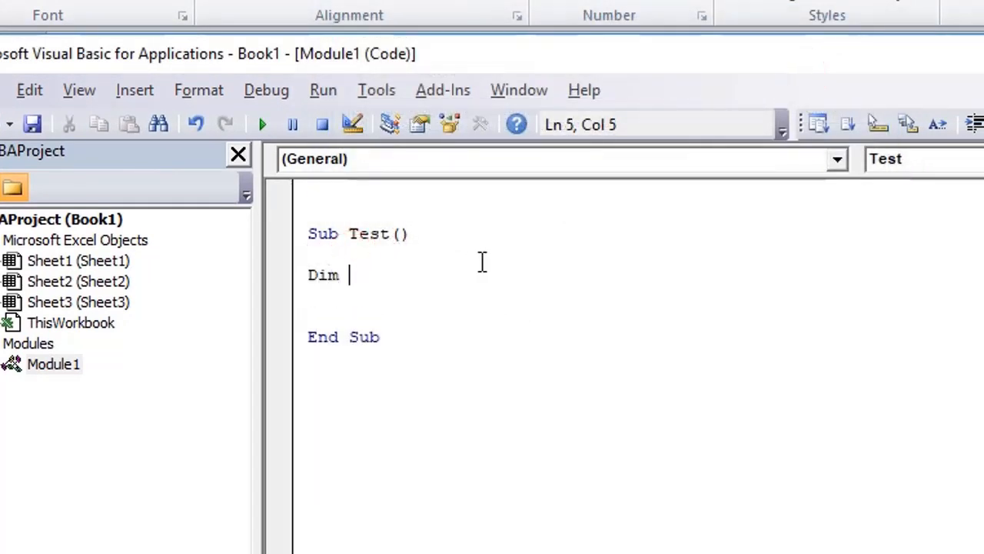
pyautogui.write('ie as Inter')
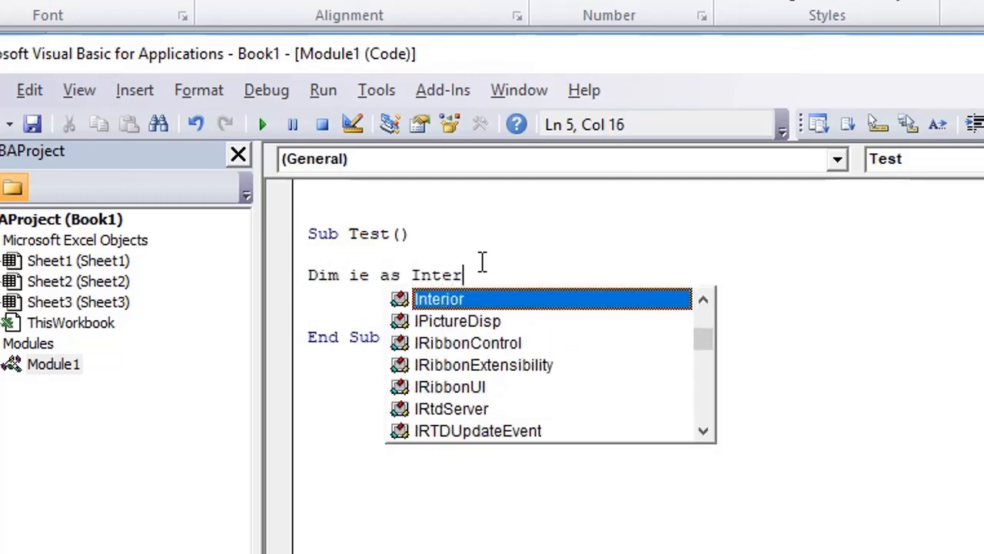
pyautogui.write('netE')
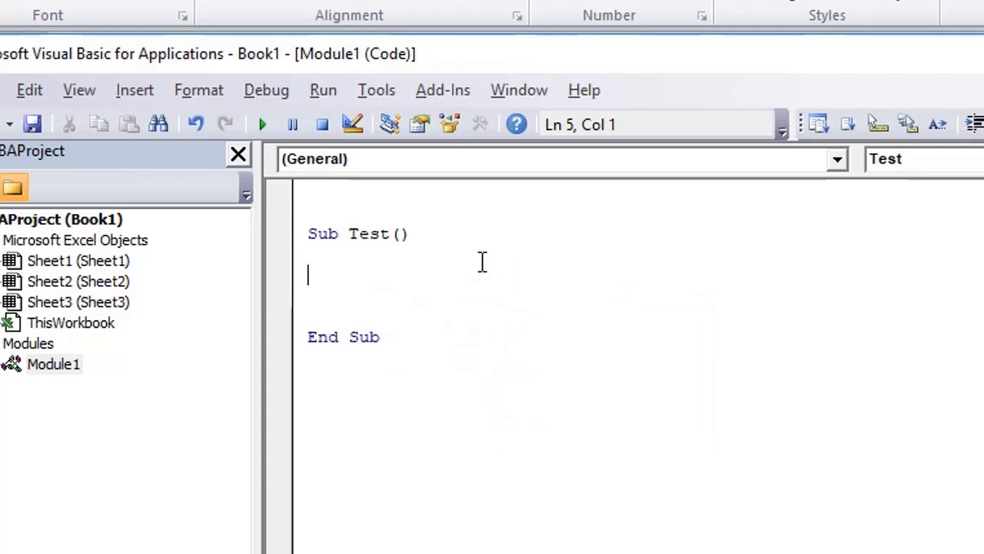
pyautogui.write('Dim ht as')
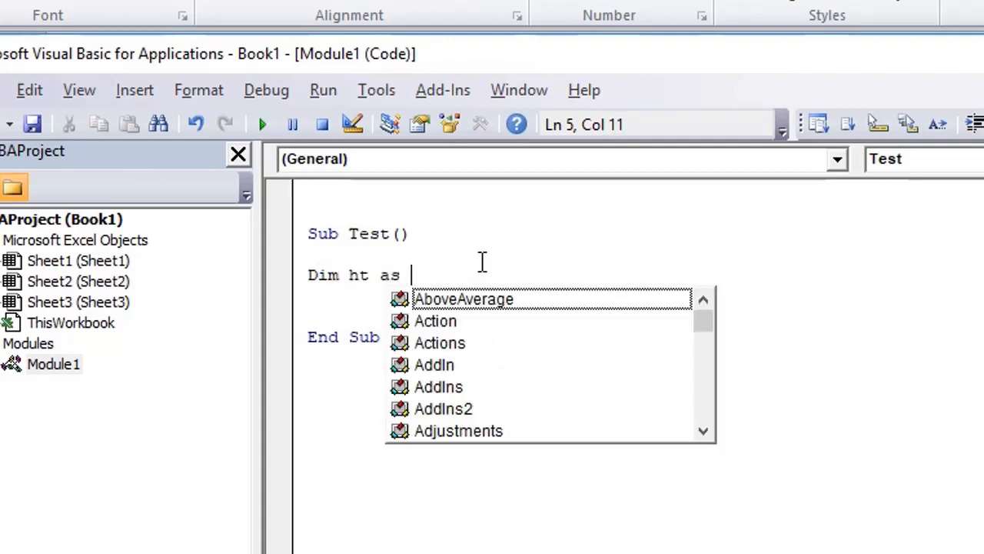
pyautogui.write('HTMLDo')
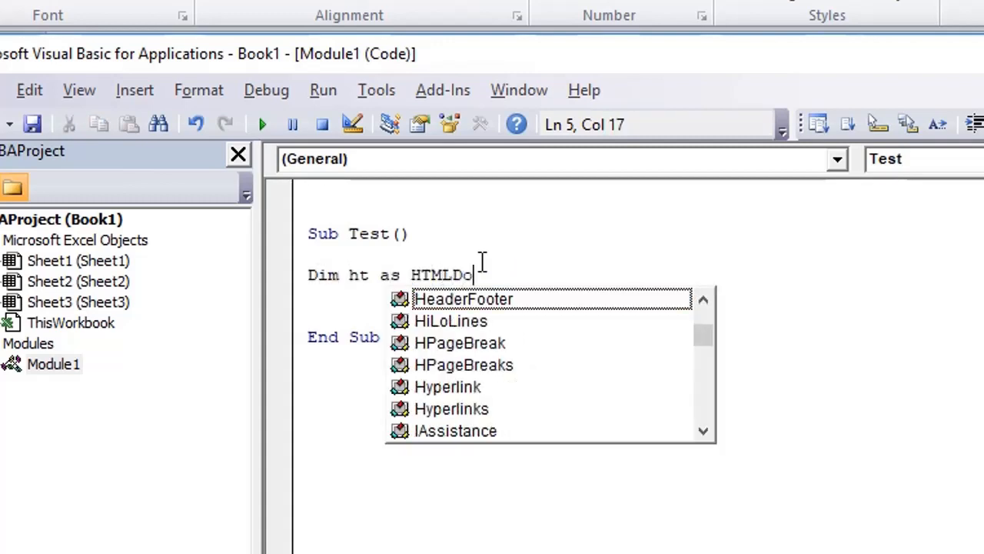
pyautogui.write('c')
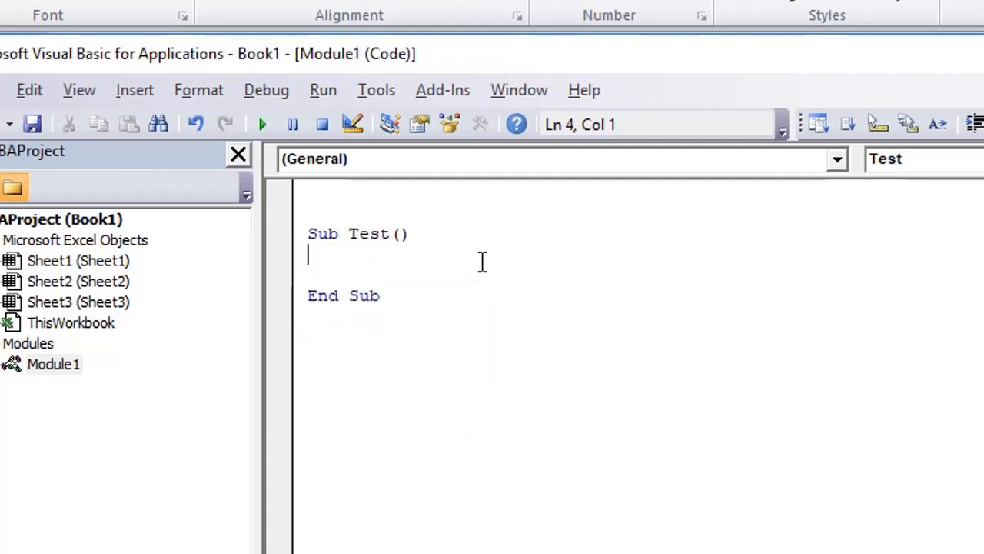
# Step: Rename the sub to Webscraping and re-reference HTML Object Library and Internet Controls
pyautogui.write('Webscraping')
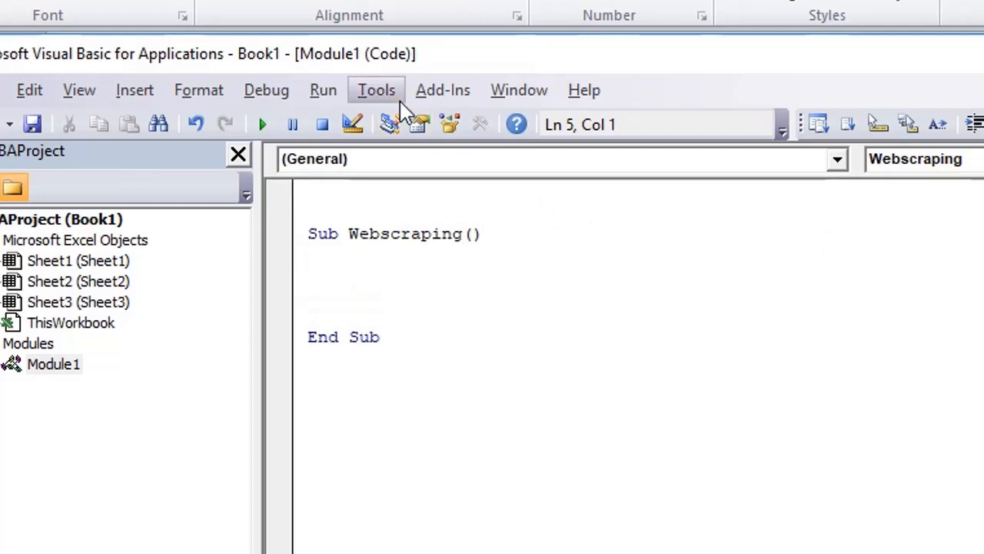
pyautogui.click(376, 90)
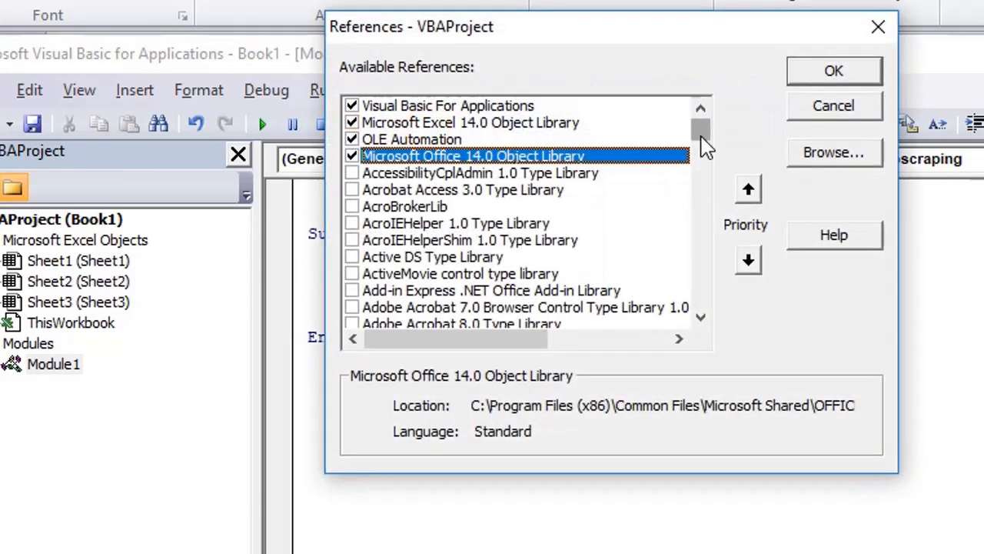
pyautogui.scroll(-3)
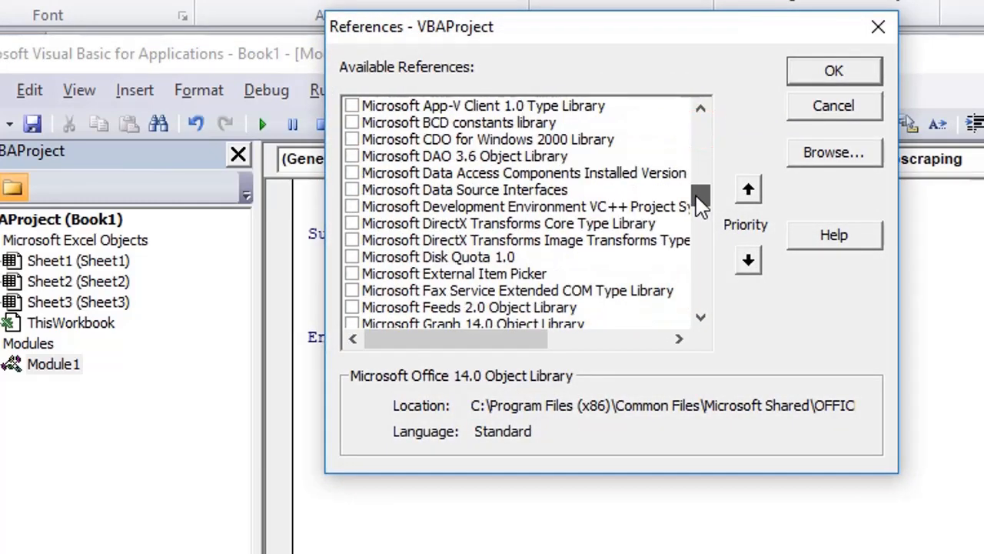
pyautogui.scroll(-3)
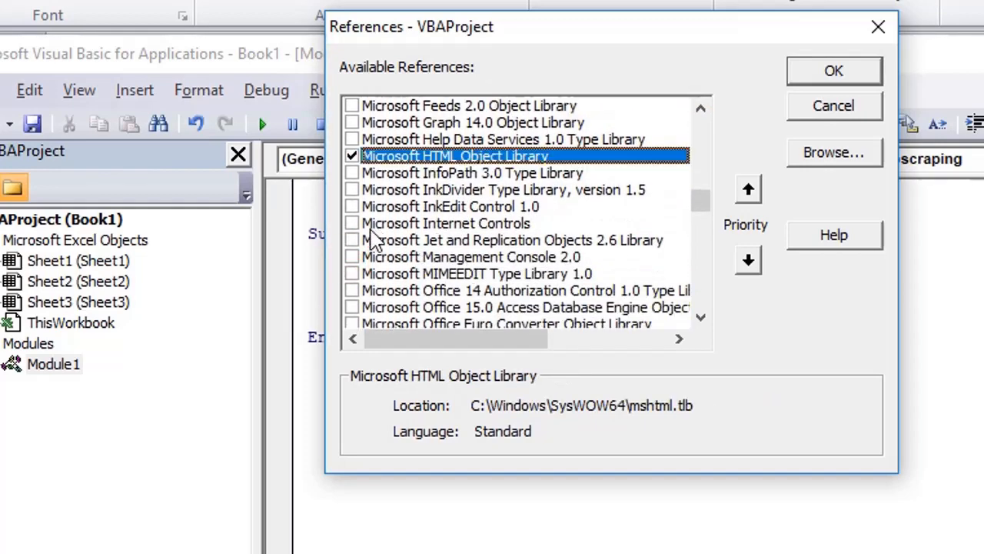
pyautogui.click(354, 223)
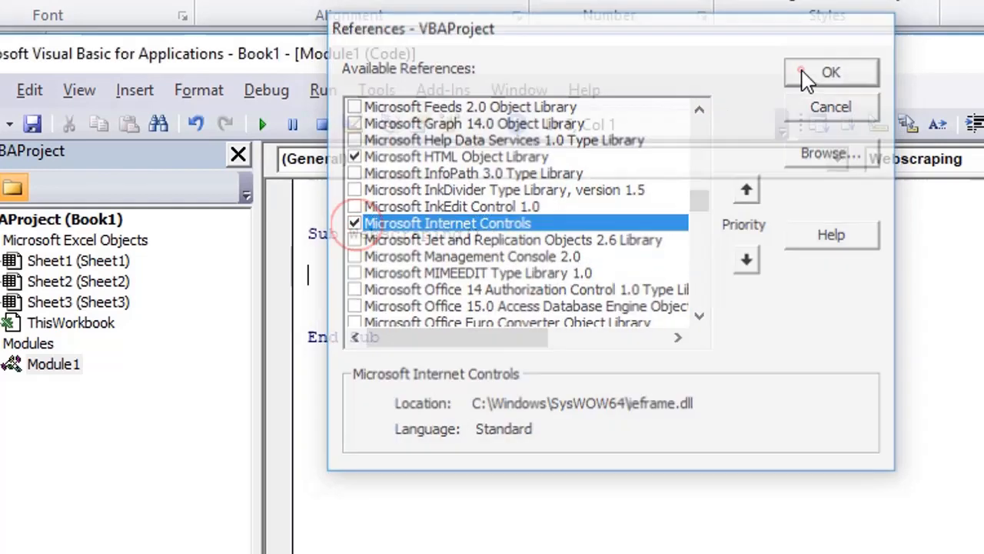
pyautogui.click(831, 72)
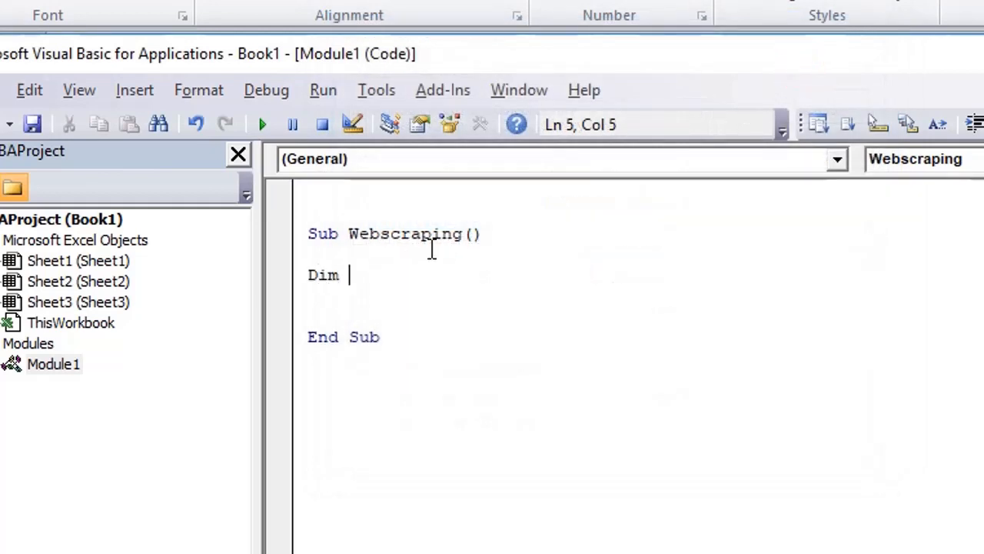
# Step: Declare ie As InternetExplorer and ht As HTMLDocument in Webscraping
pyautogui.write('ie as interne')
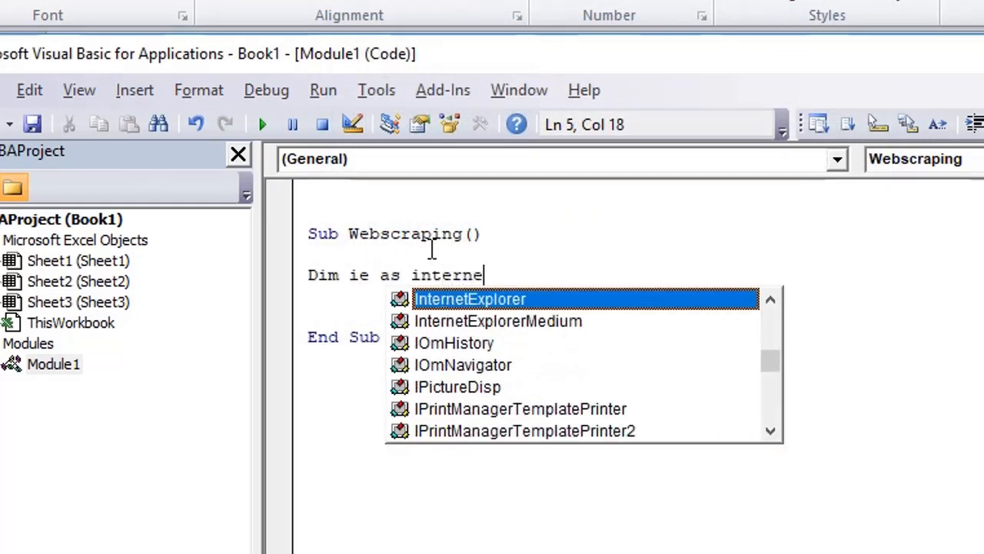
pyautogui.write('tExplorer')
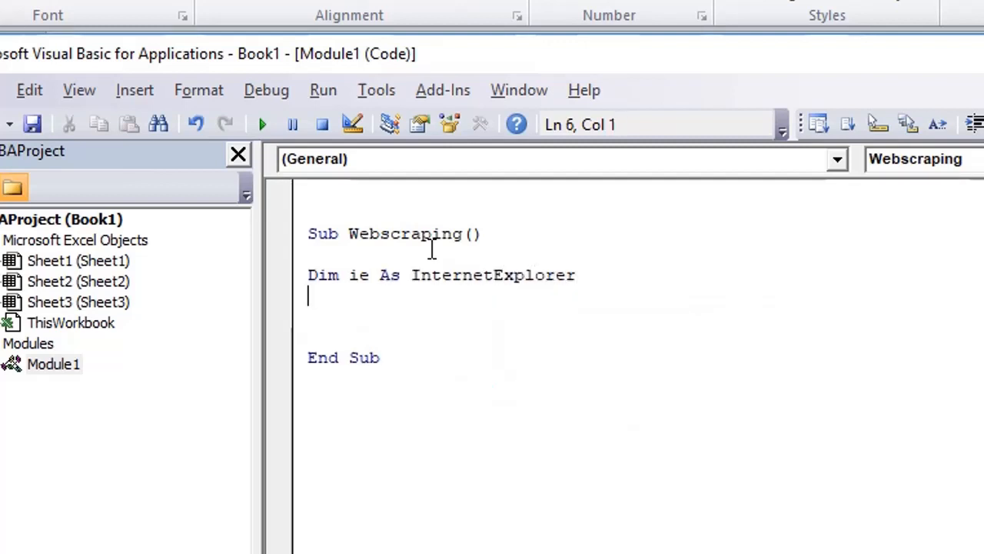
pyautogui.write('Dim ht as')
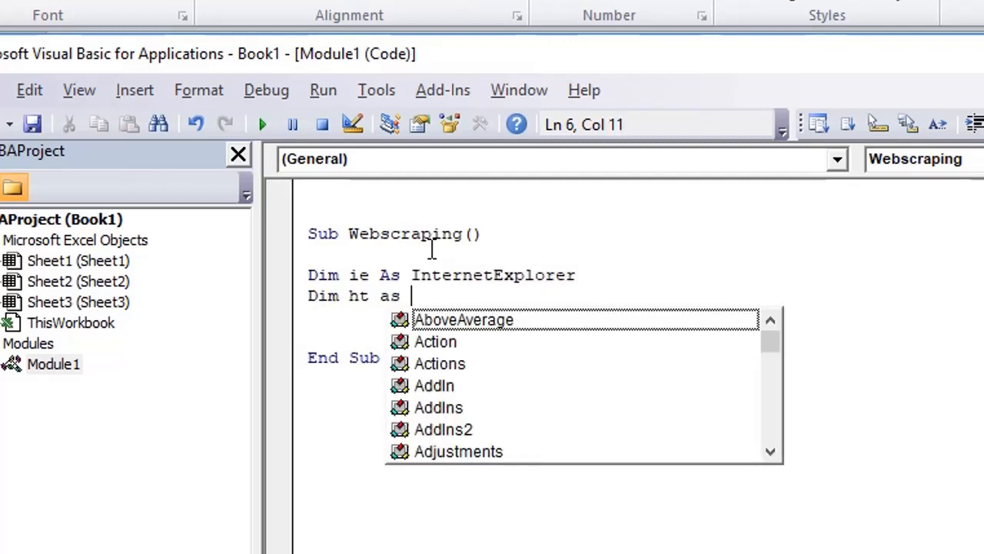
pyautogui.write('HTMLDocument')
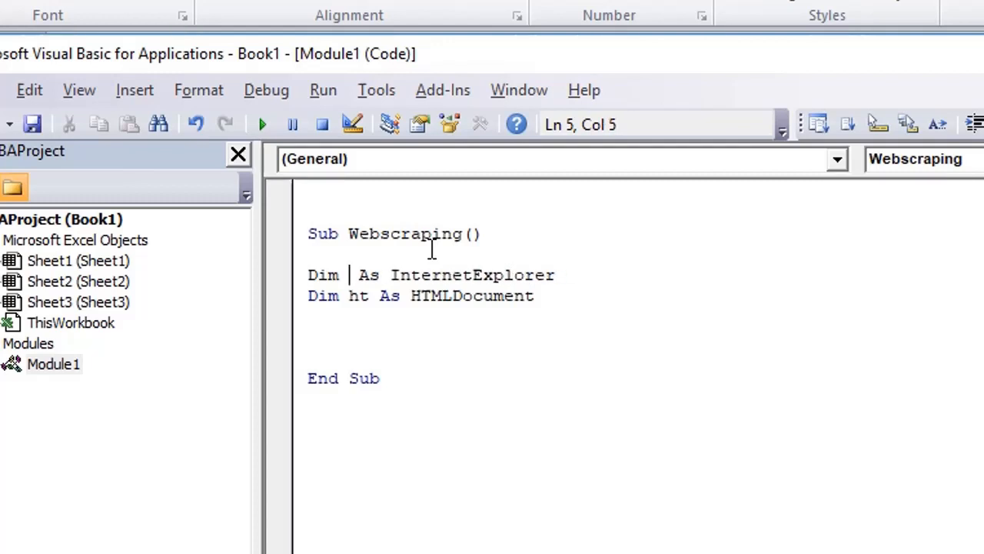
pyautogui.write('ie')
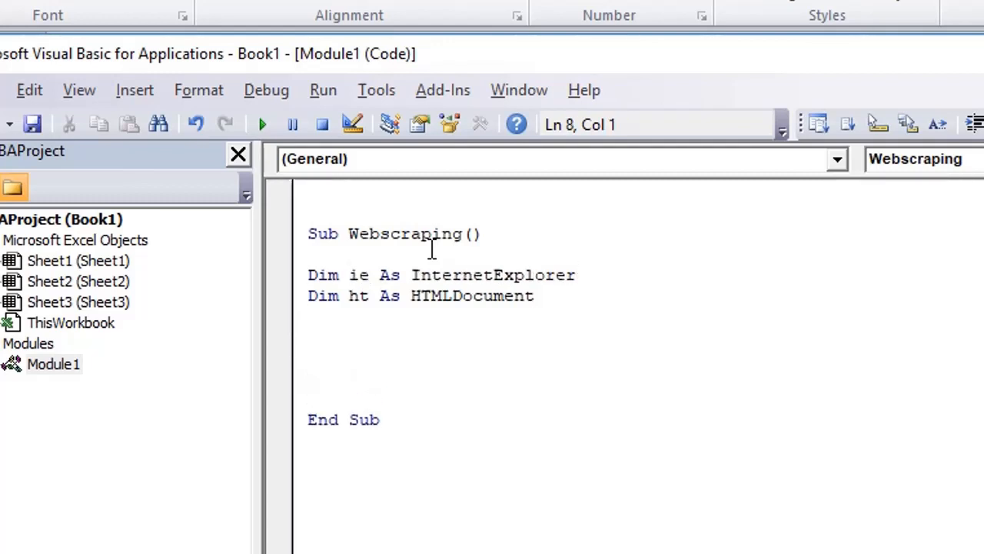
# Step: Add 'Declaration and 'Initialization comments and write Set ie = New InternetExplorer
pyautogui.write("'De")
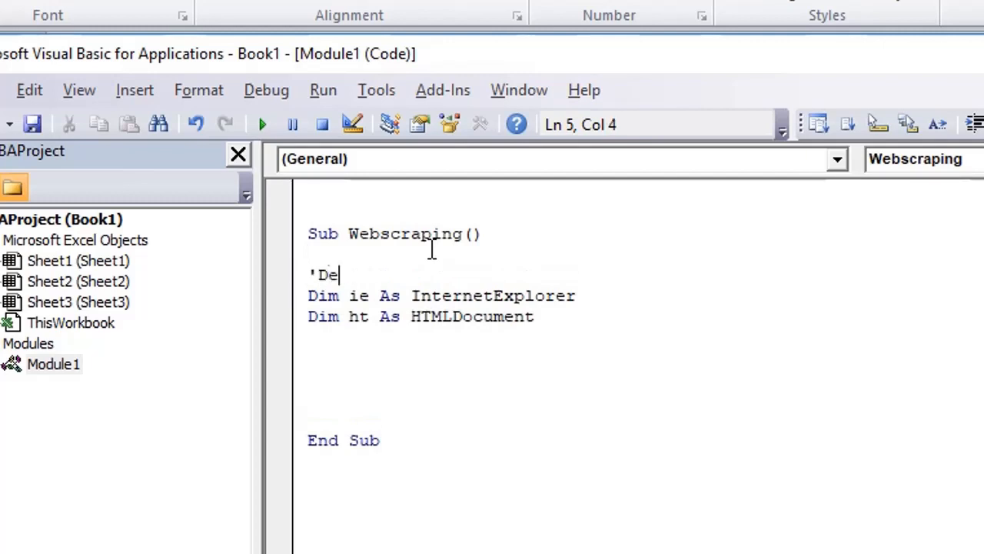
pyautogui.write('clata')
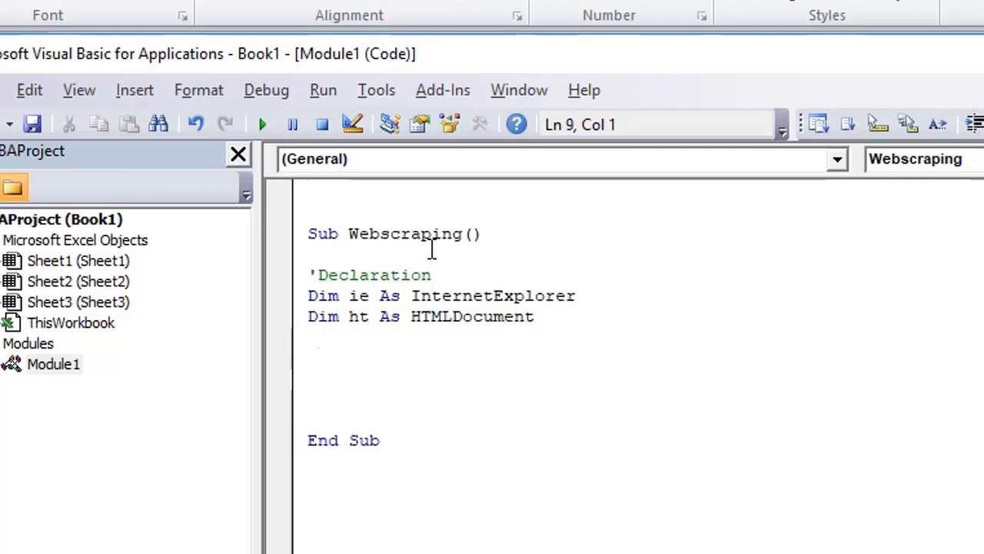
pyautogui.write("'Initi")
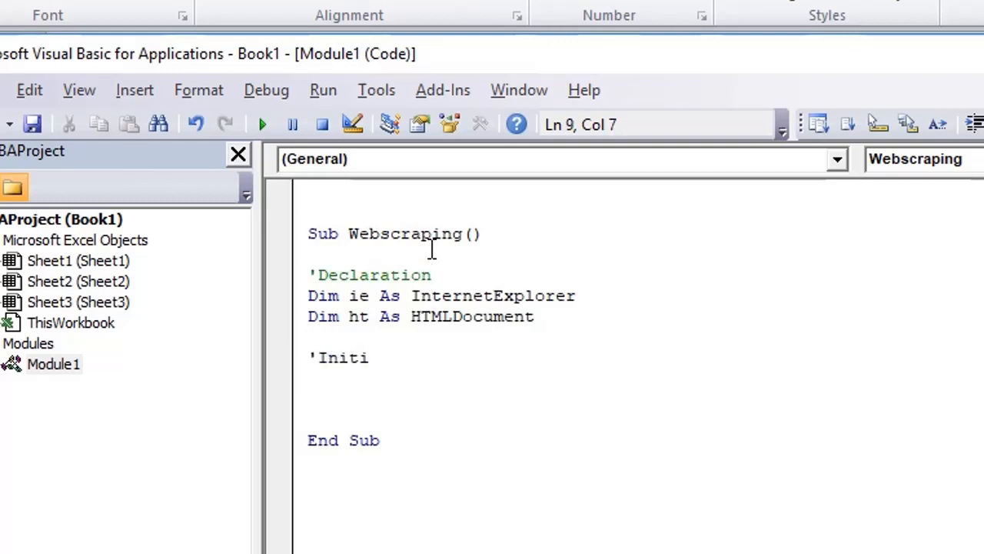
pyautogui.write('alization')
pyautogui.write('S')
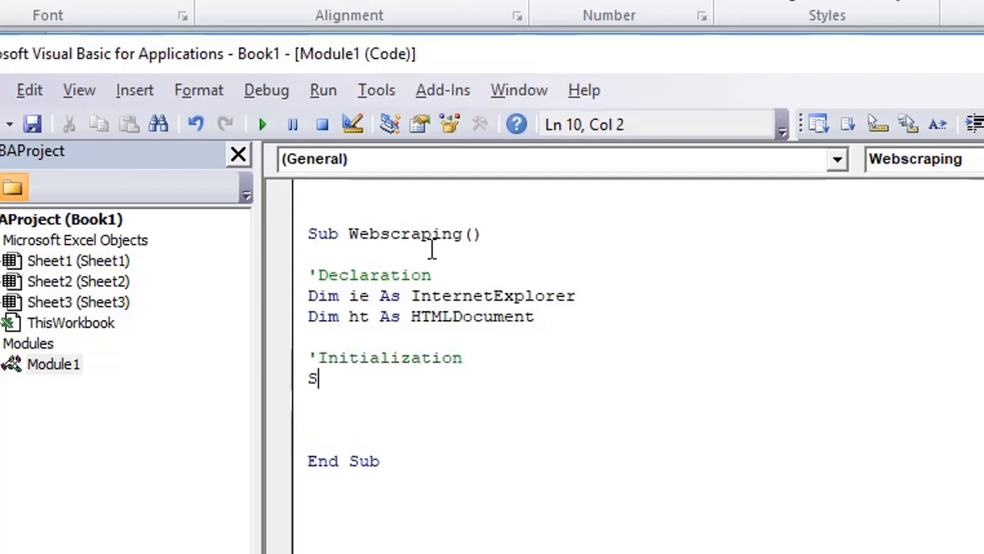
pyautogui.write('et')
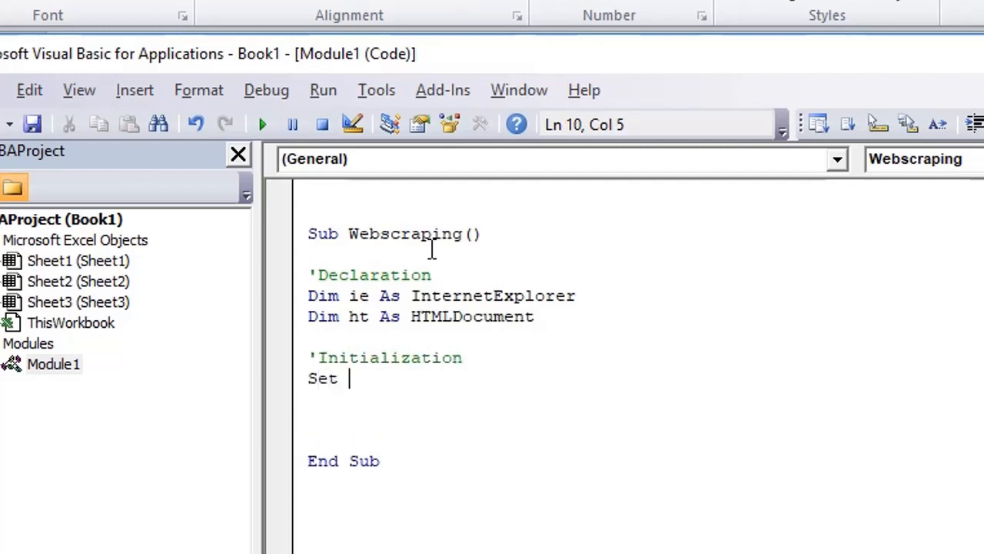
pyautogui.write('ie =')
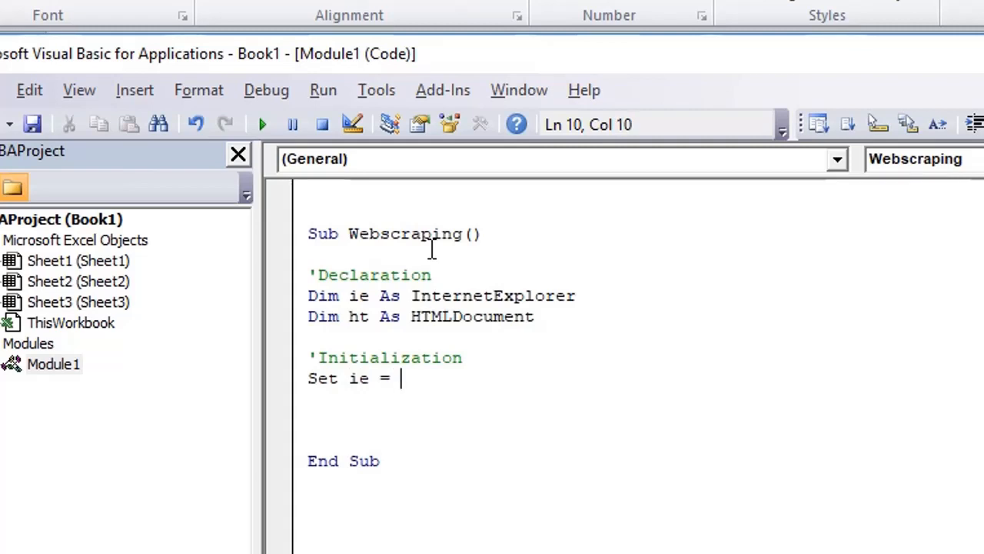
pyautogui.write('new')
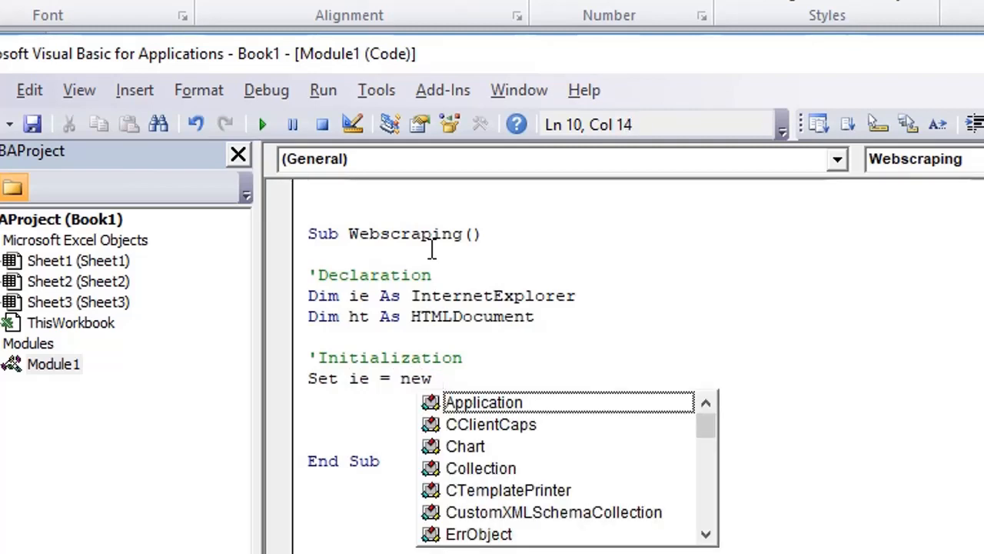
pyautogui.write('InternetExplorer')
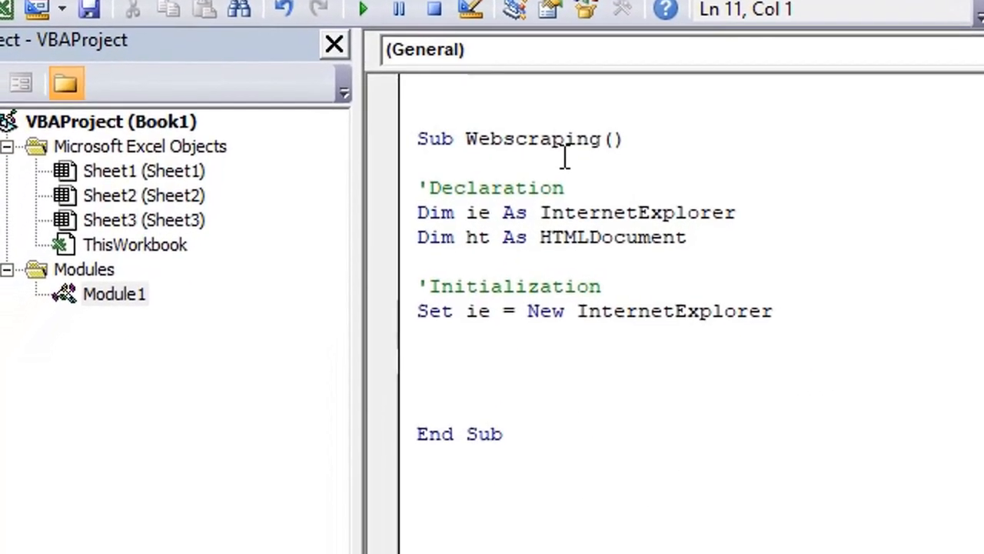
# Step: Start an ie. line and browse the IntelliSense member list down to Navigate
pyautogui.write('ie.')
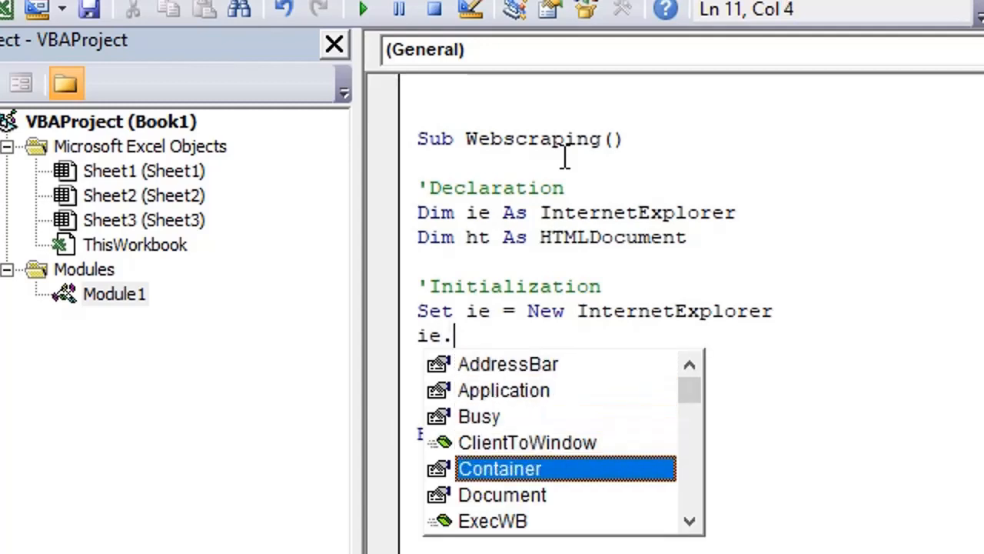
pyautogui.scroll(-3)
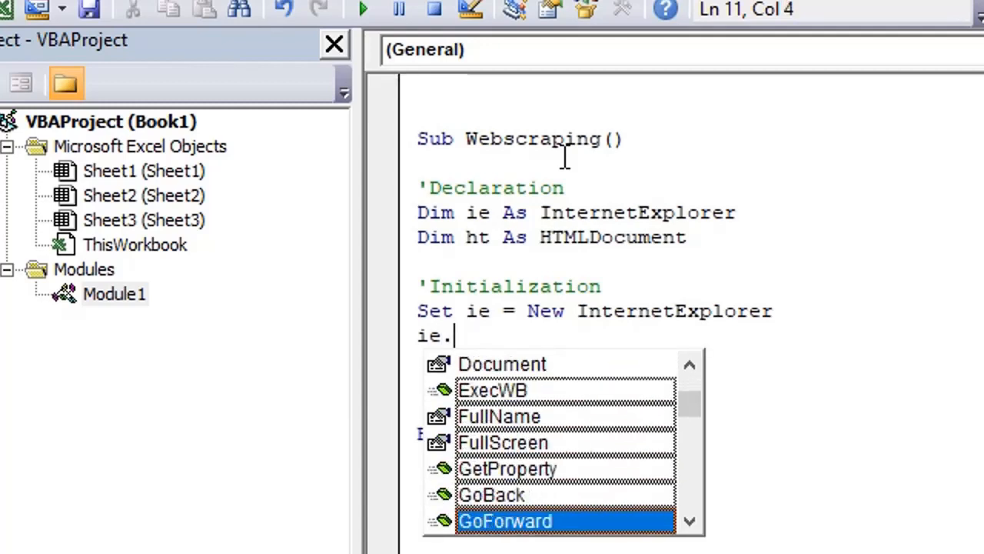
pyautogui.scroll(-3)
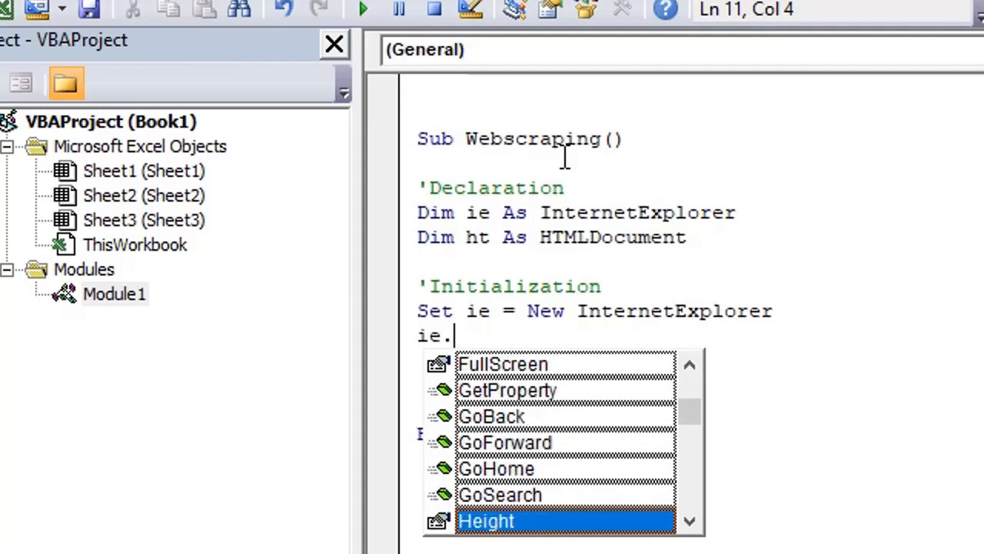
pyautogui.scroll(-3)
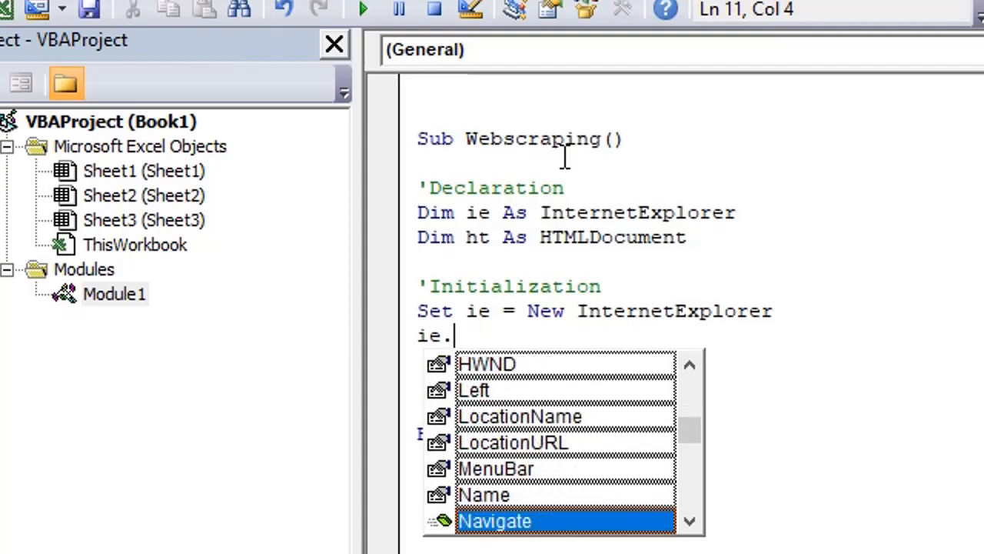
pyautogui.scroll(-3)
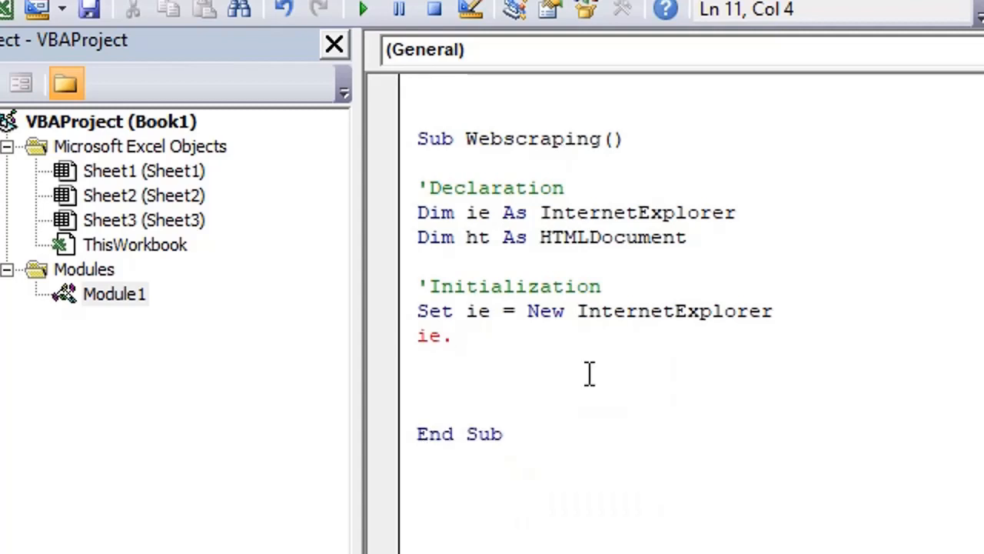
pyautogui.click(453, 336)
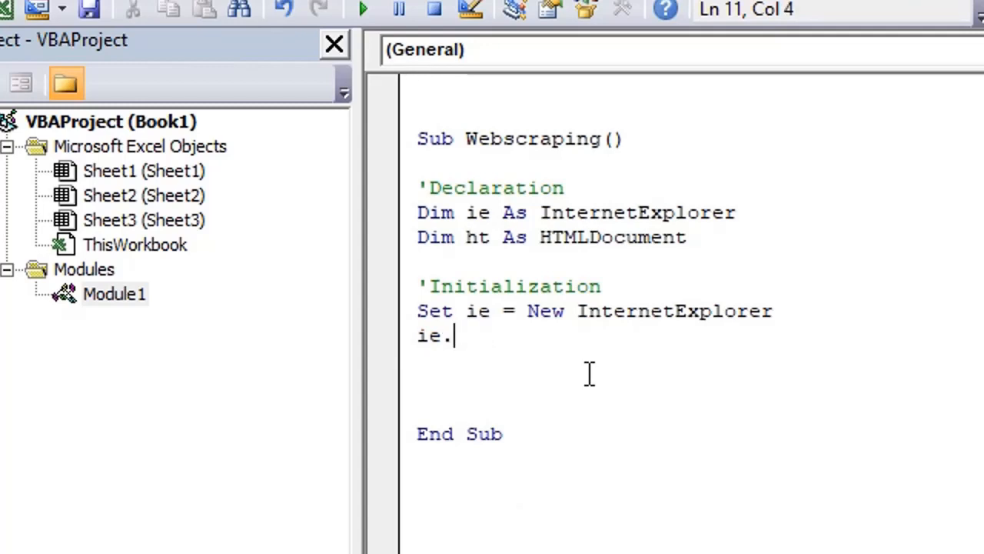
pyautogui.write('naviga')
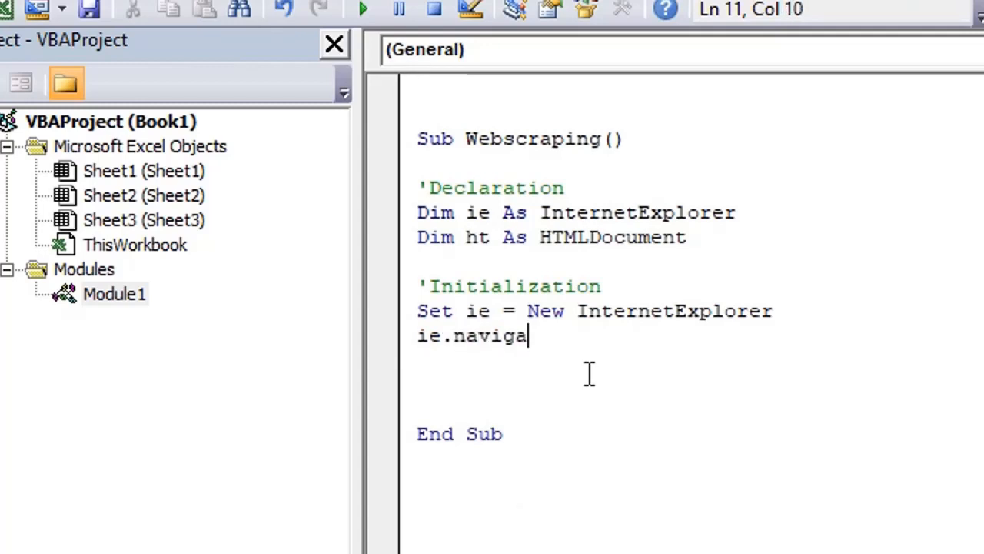
pyautogui.write('te (')
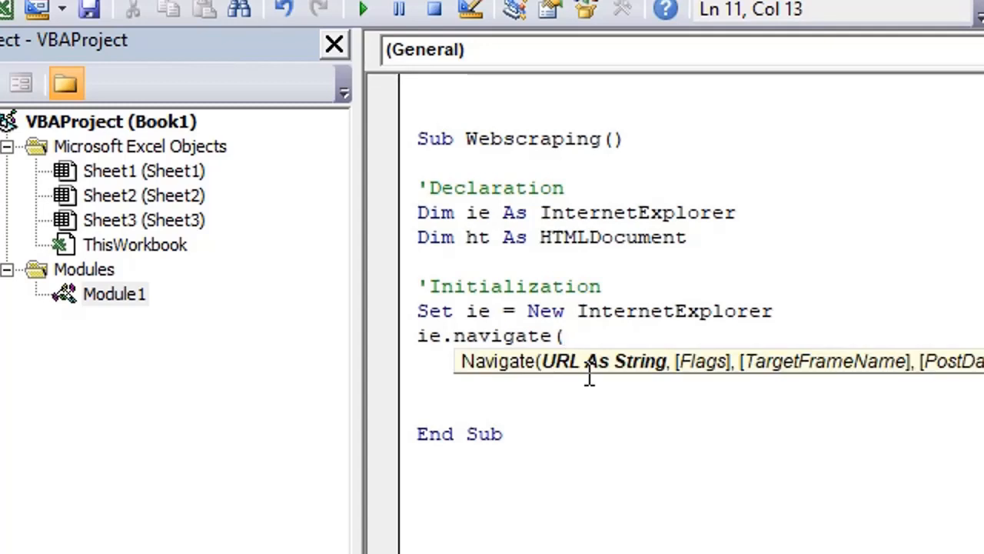
pyautogui.moveTo(765, 384)
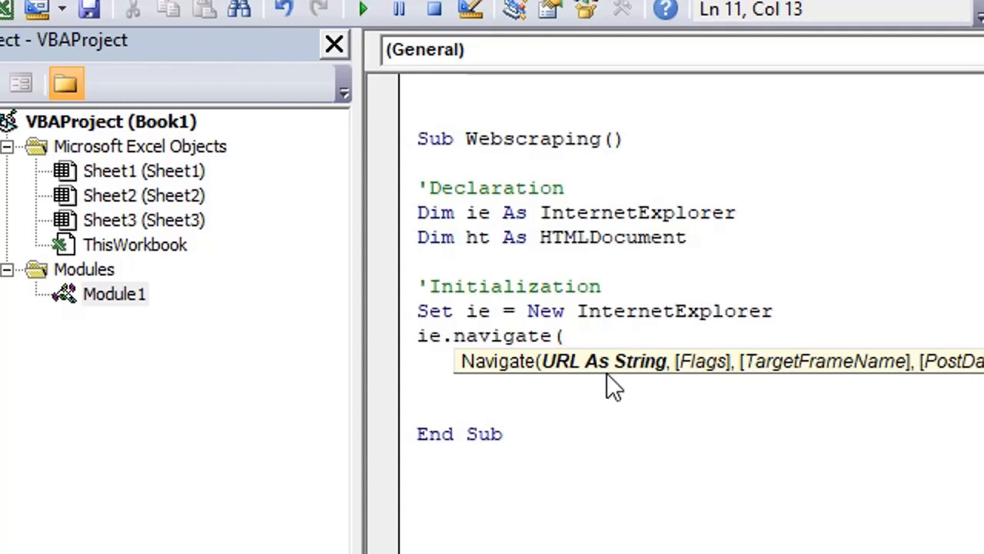
pyautogui.write('""')
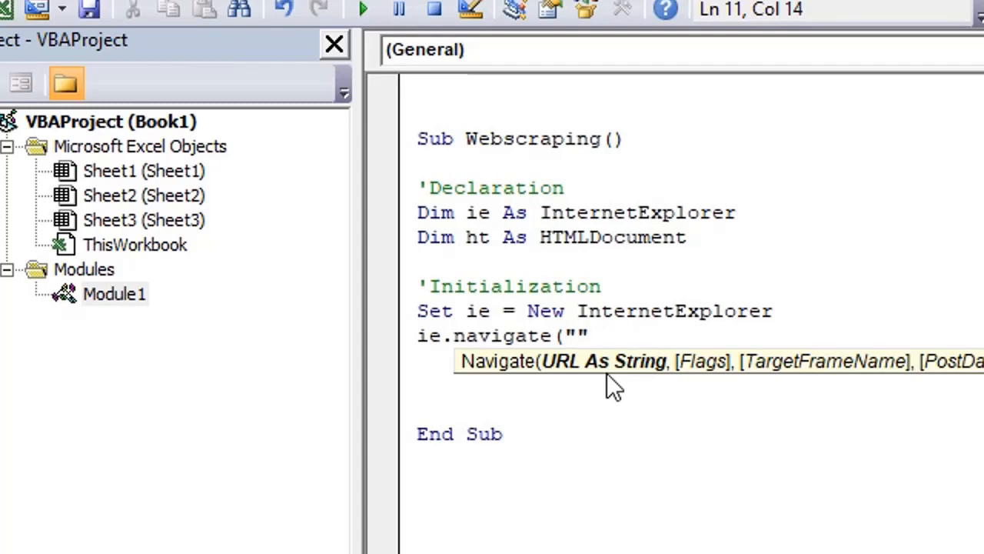
pyautogui.write('http://w')
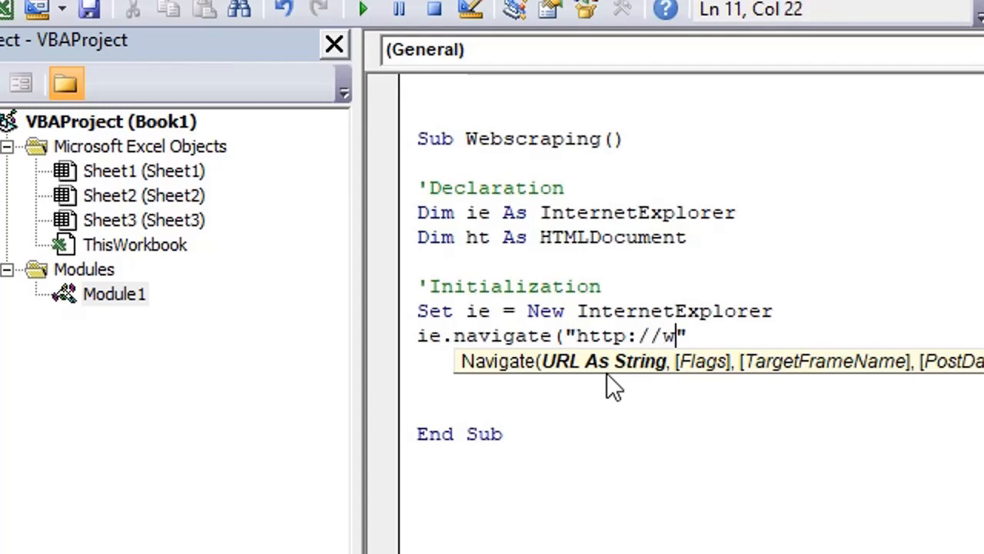
pyautogui.write('ww.google.')
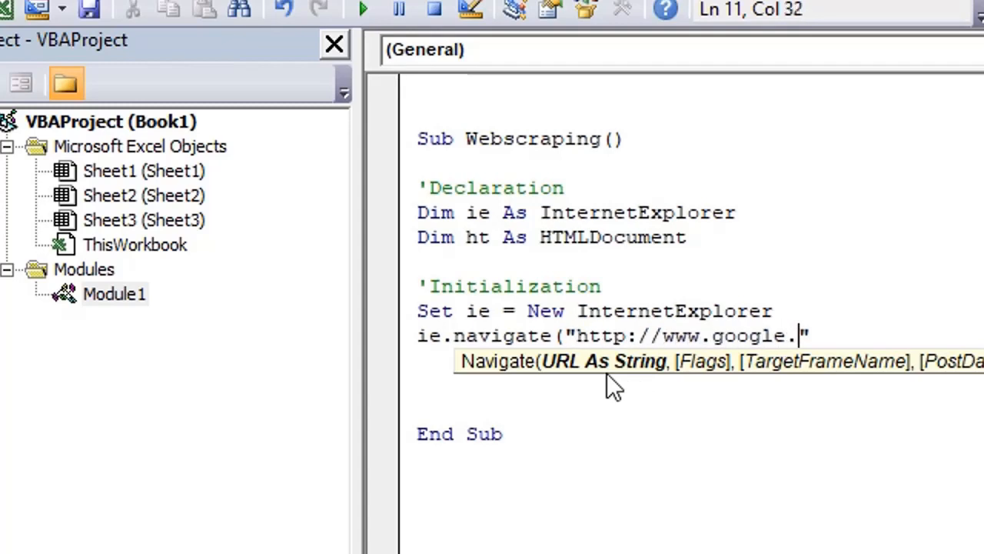
pyautogui.write('com"')
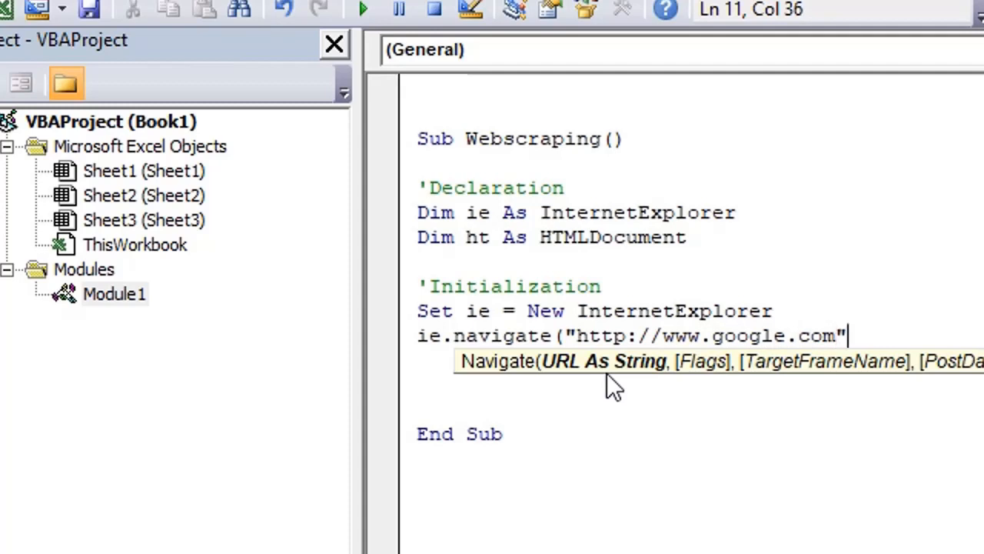
pyautogui.press('Return')
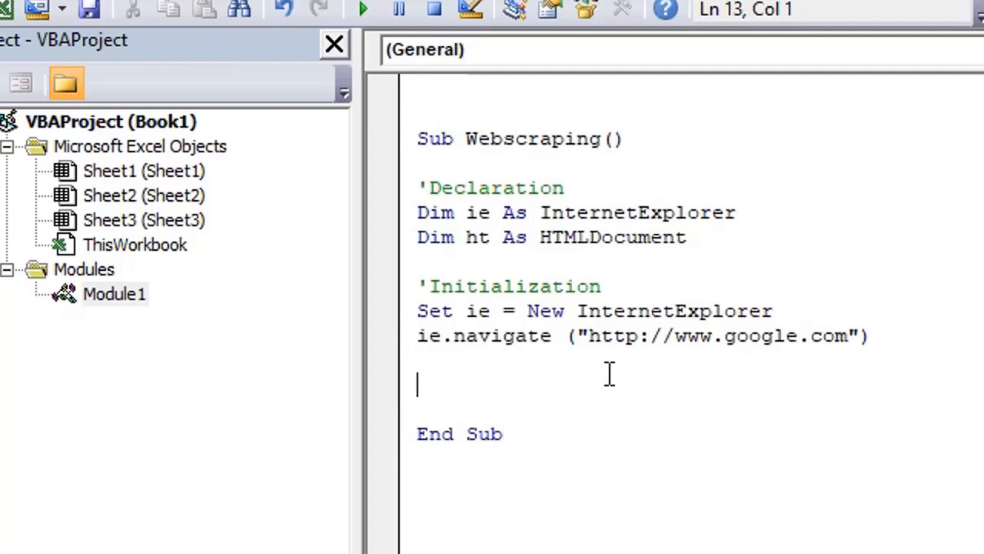
pyautogui.moveTo(364, 9)
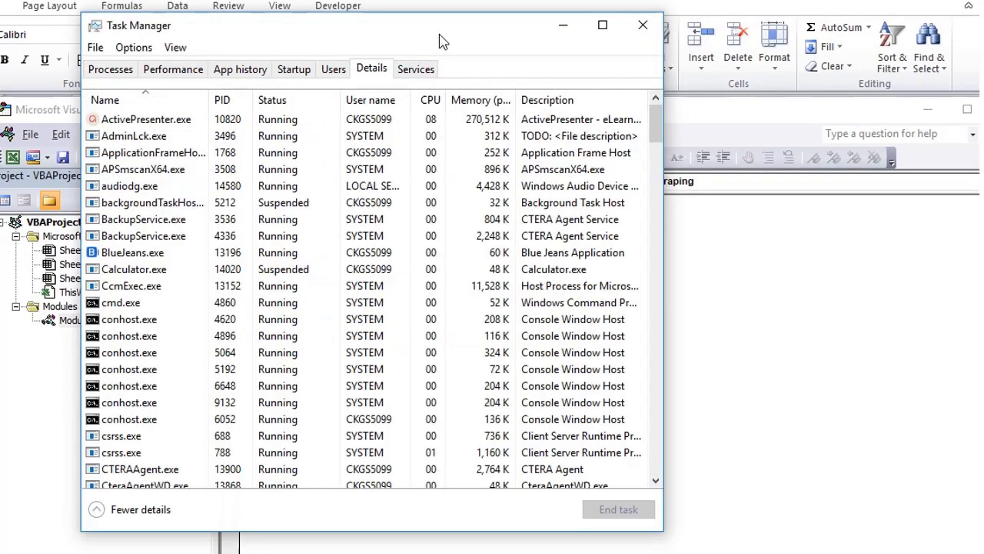
# Step: End the running iexplore.exe process from Task Manager's Details list
pyautogui.click(146, 119)
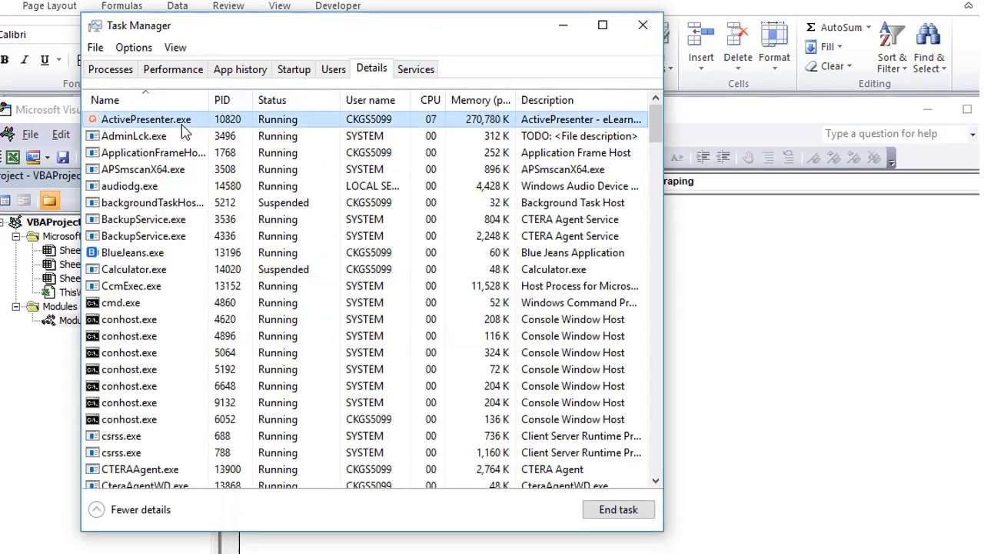
pyautogui.scroll(-3)
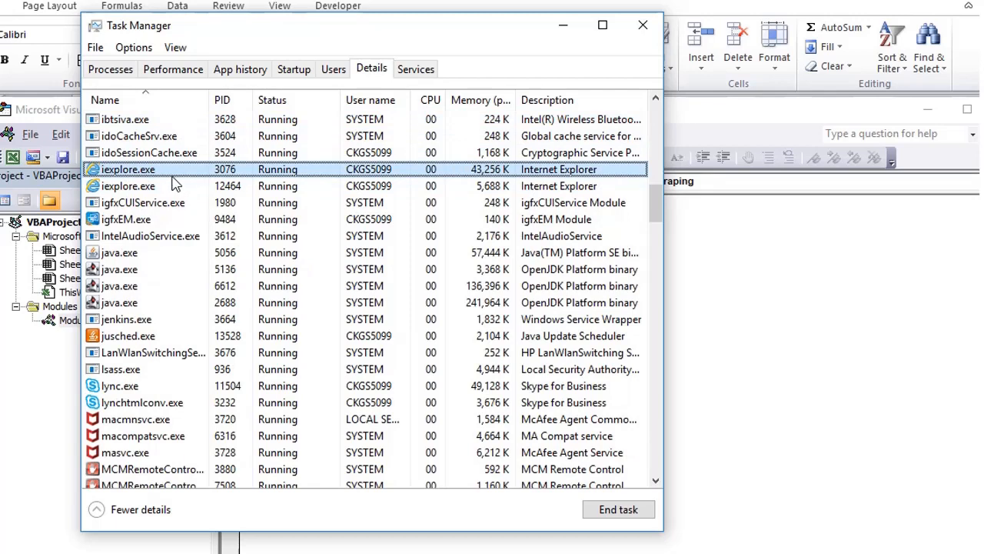
pyautogui.click(618, 509)
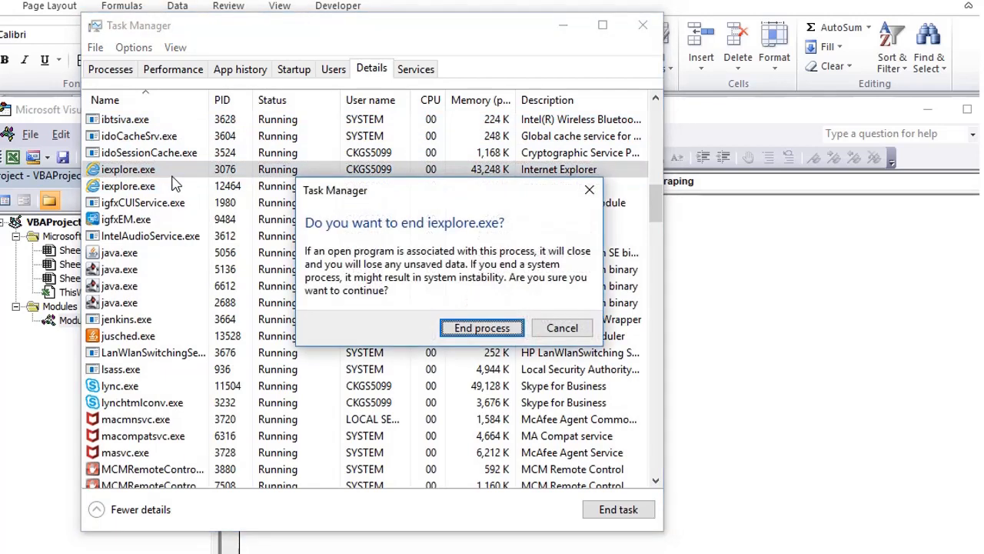
pyautogui.click(482, 328)
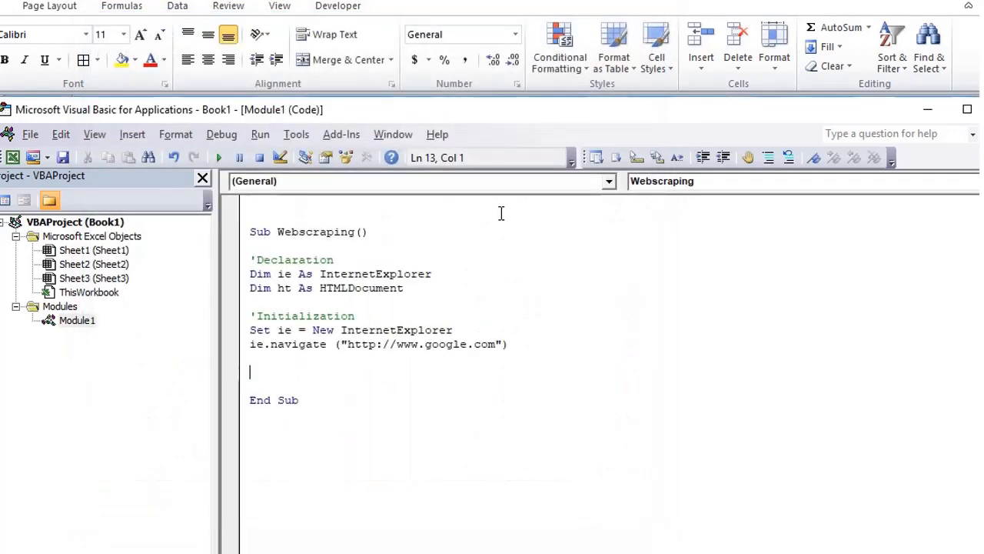
# Step: Add ie.Visible = True before ie.navigate and run the Webscraping macro
pyautogui.click(453, 330)
pyautogui.write('ie.')
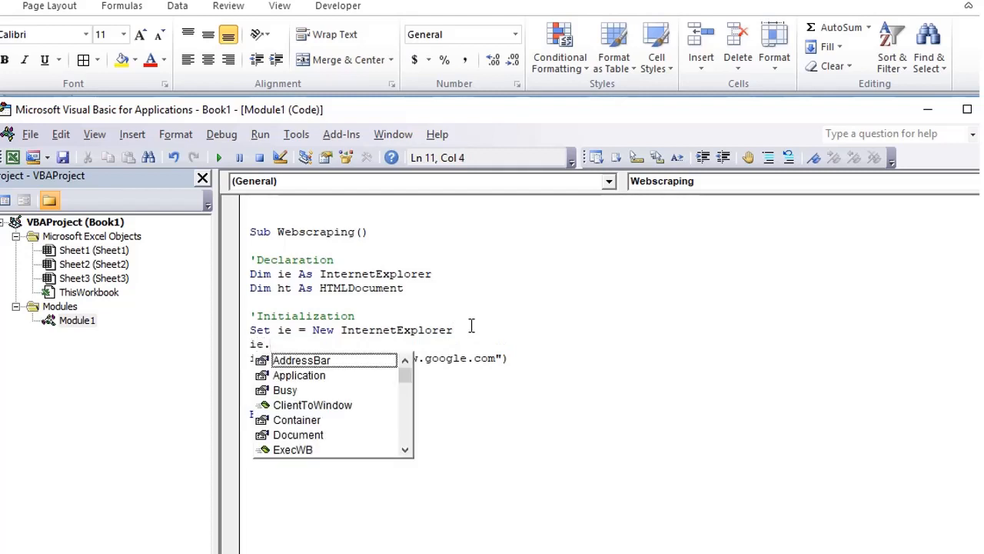
pyautogui.write('Visible=')
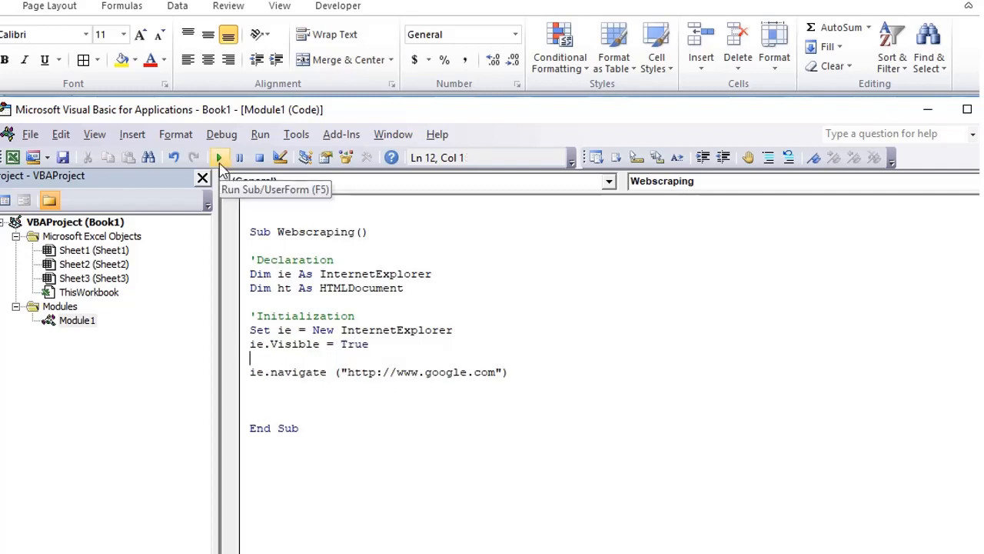
pyautogui.click(219, 157)
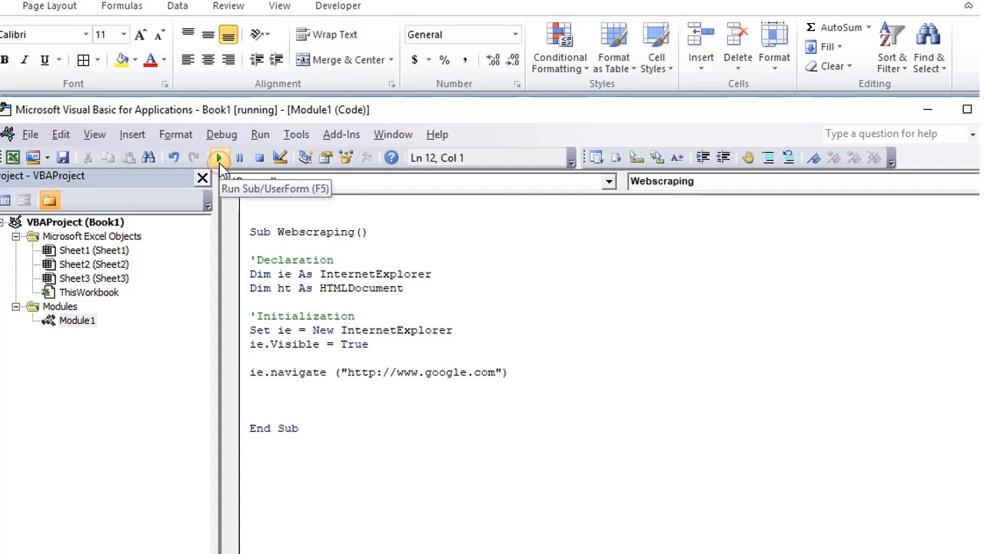
# Step: View Google's homepage in the visible Internet Explorer window, then close it
pyautogui.click(218, 157)
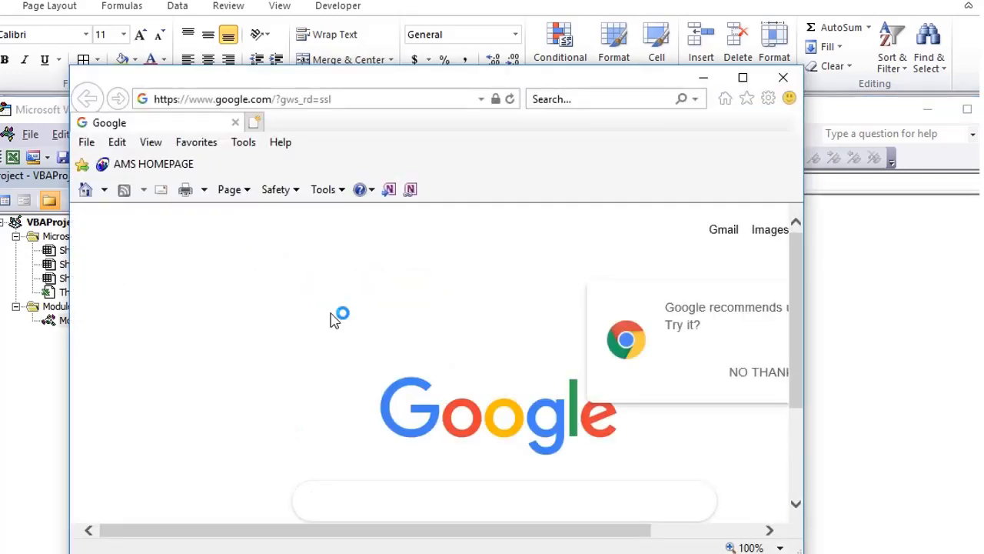
pyautogui.moveTo(748, 125)
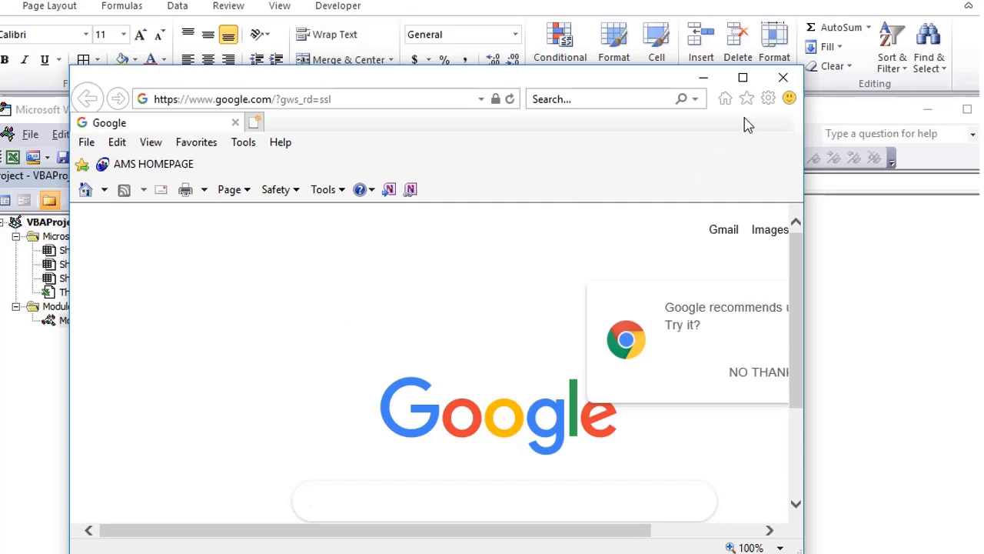
pyautogui.click(783, 76)
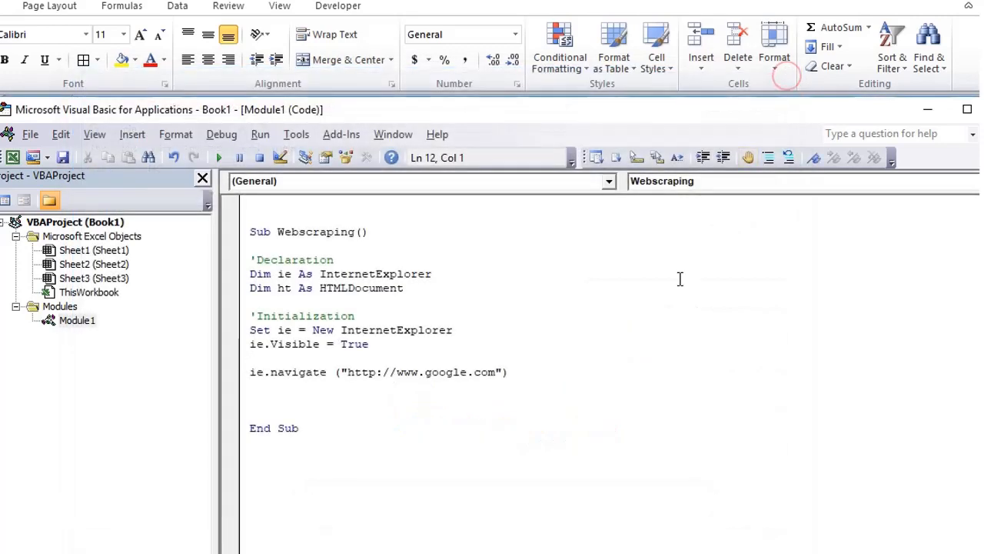
pyautogui.click(606, 331)
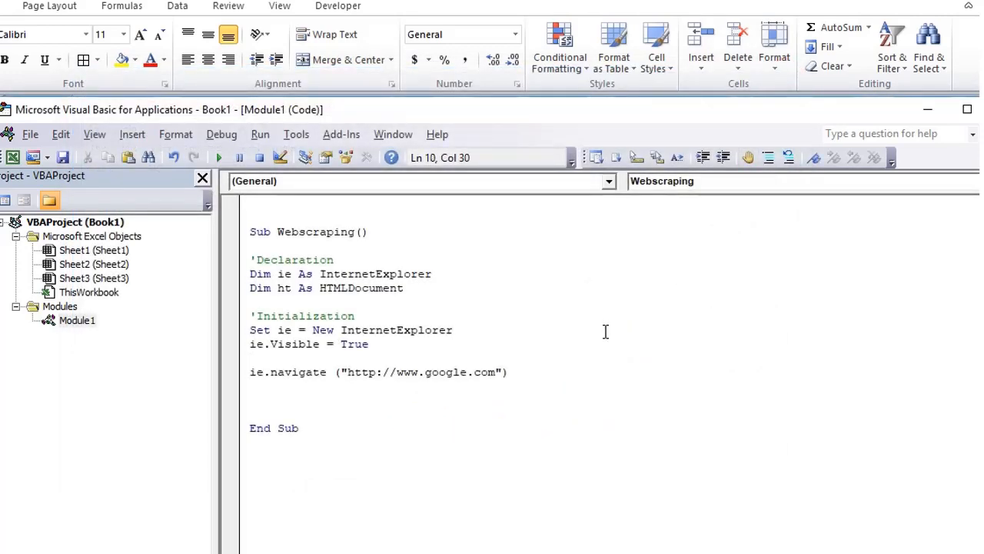
pyautogui.doubleClick(422, 372)
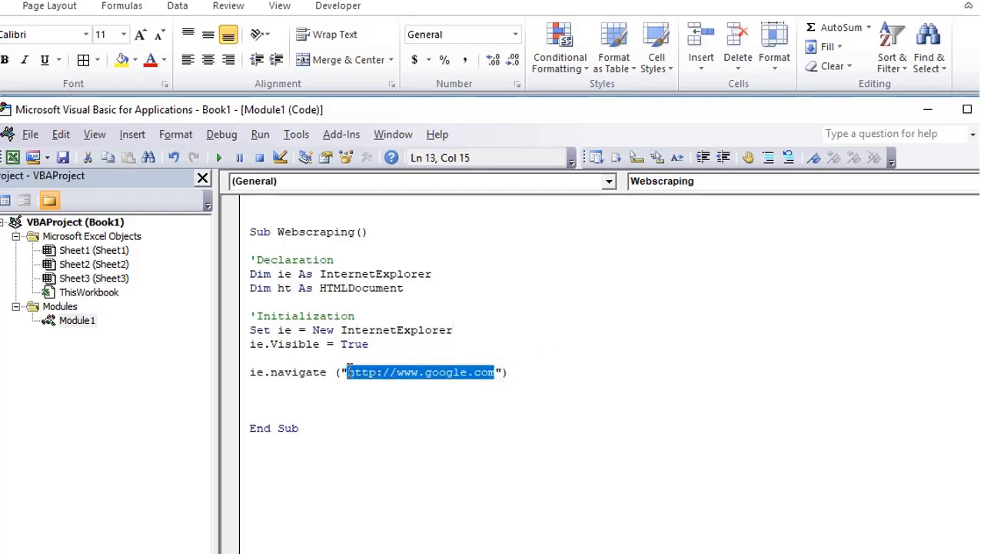
pyautogui.moveTo(471, 354)
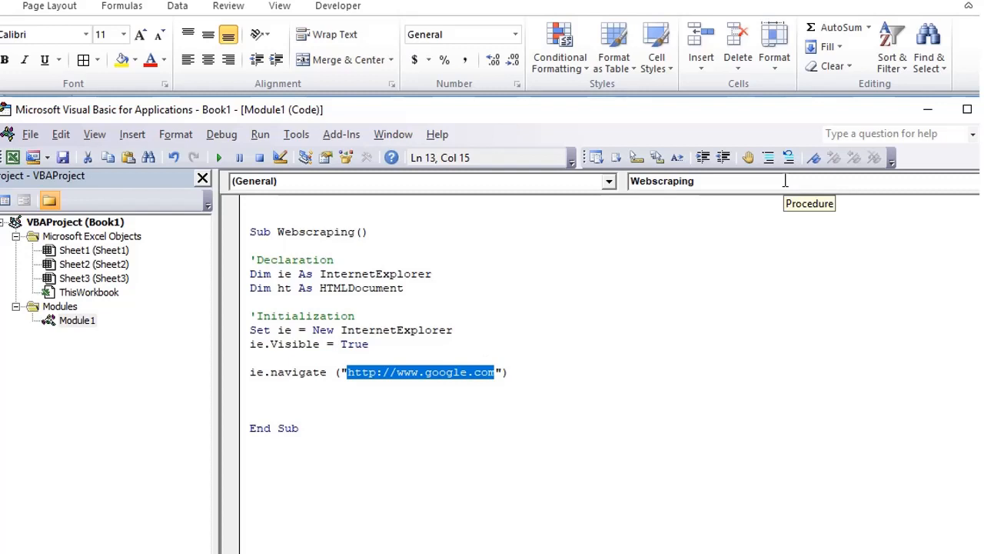
pyautogui.click(498, 371)
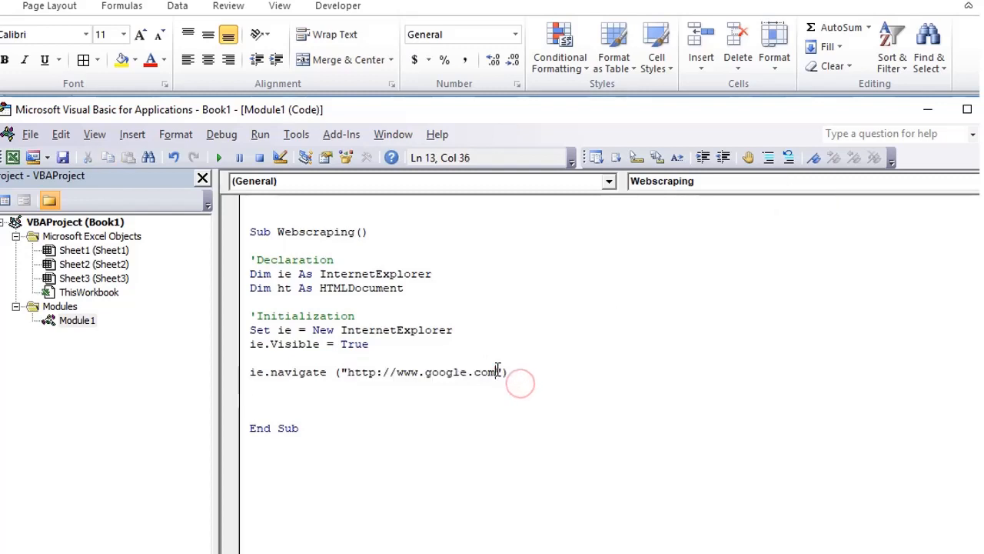
pyautogui.press('BackSpace')
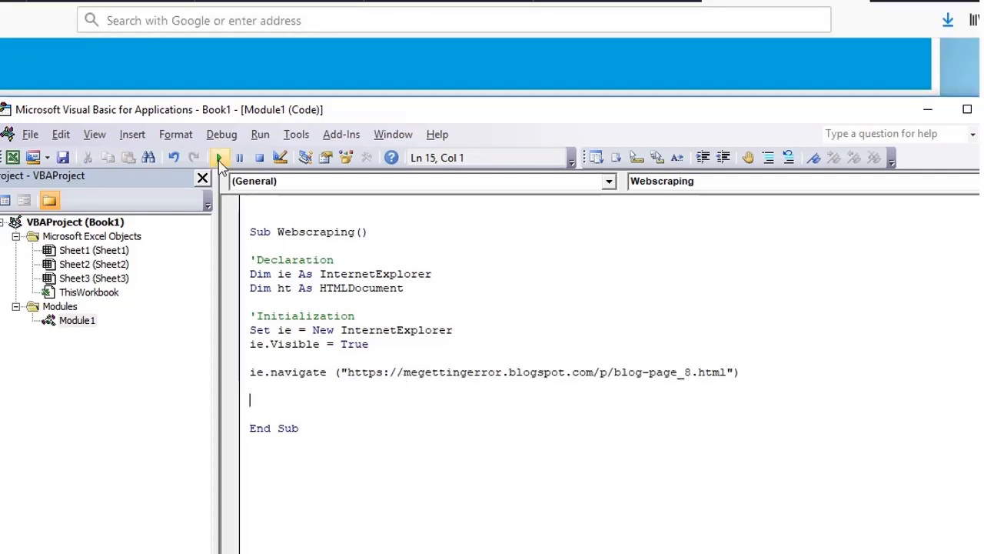
# Step: Run the Webscraping macro, maximize Internet Explorer, and scroll through the Sample Data table
pyautogui.click(221, 157)
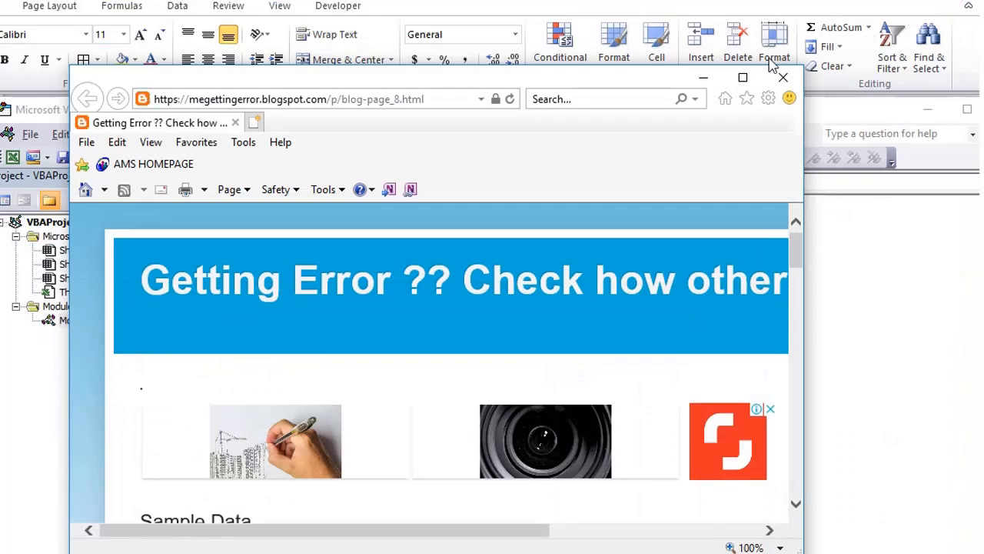
pyautogui.click(742, 77)
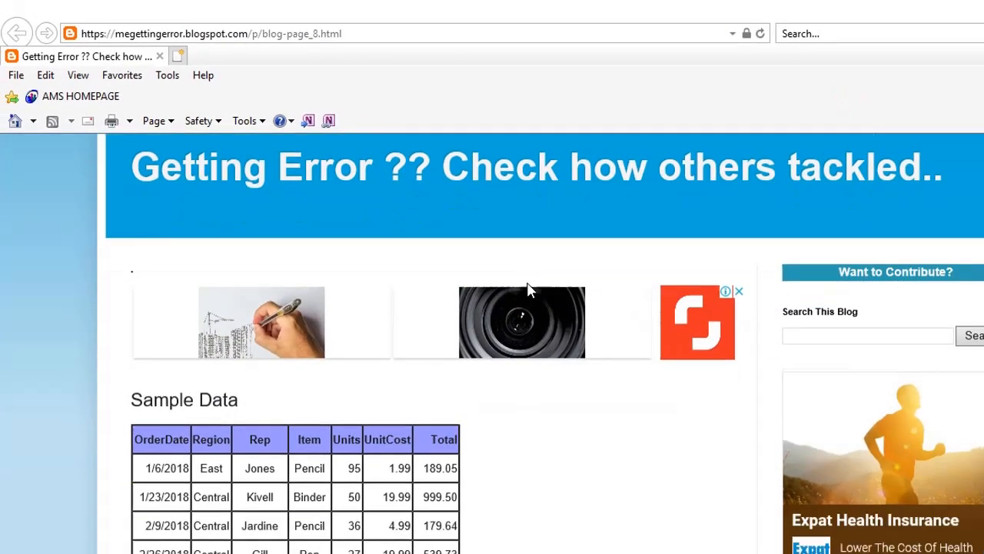
pyautogui.scroll(-3)
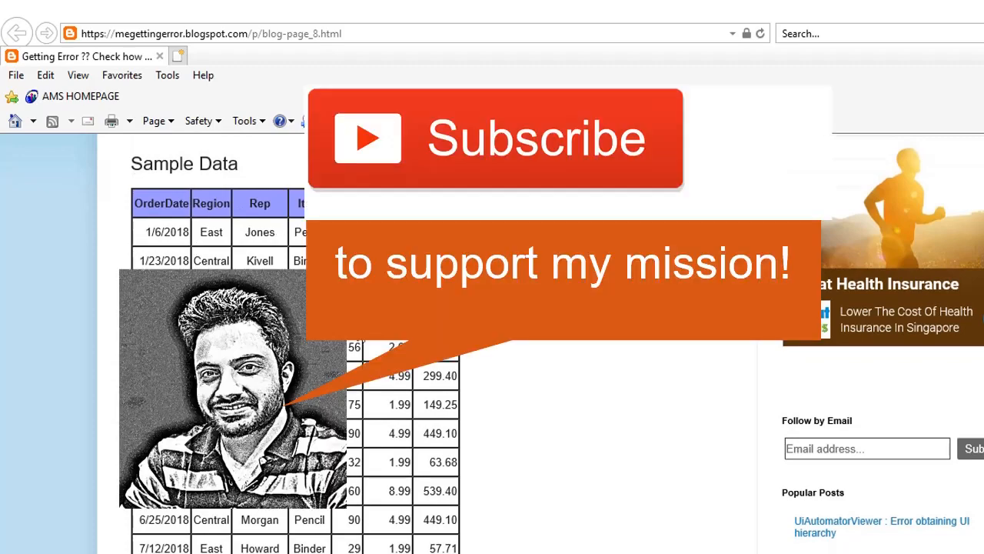
pyautogui.scroll(-3)
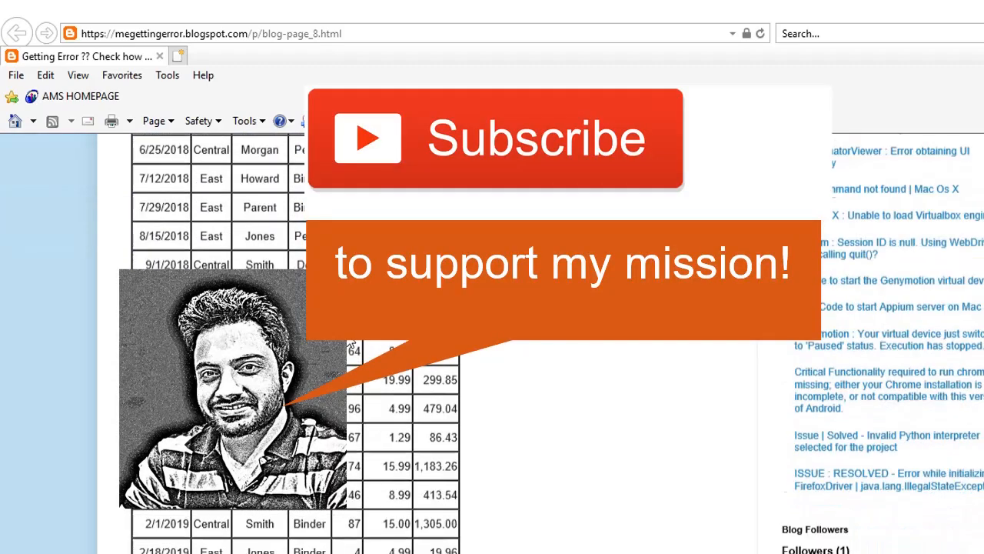
pyautogui.scroll(-3)
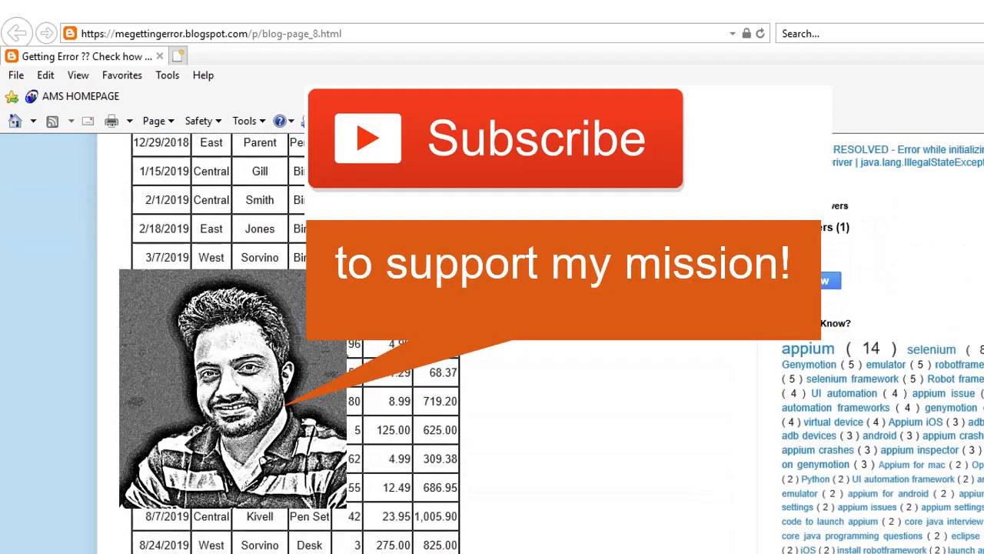